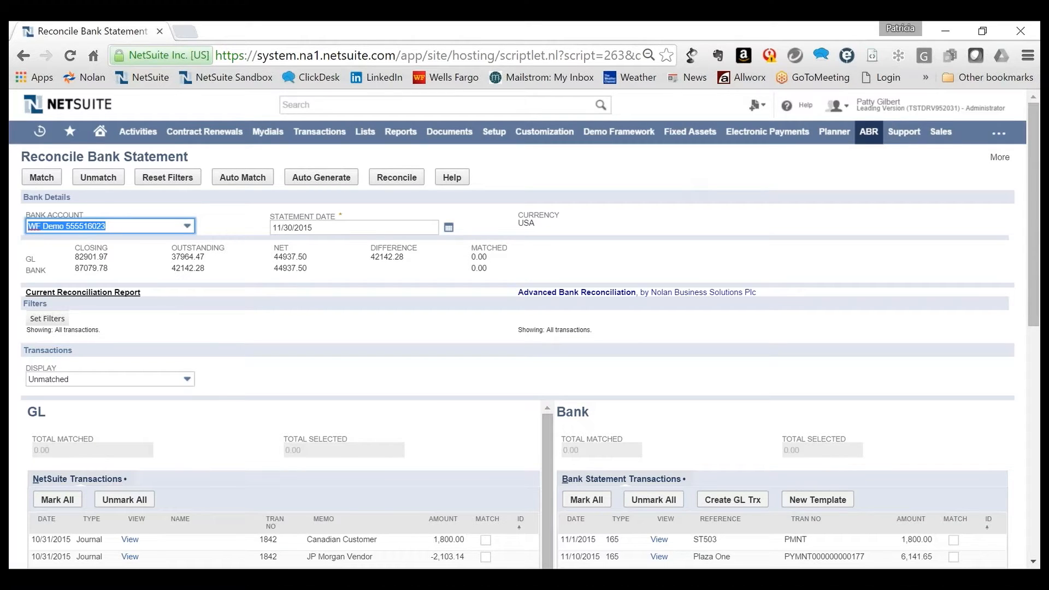
mouse_move(846, 323)
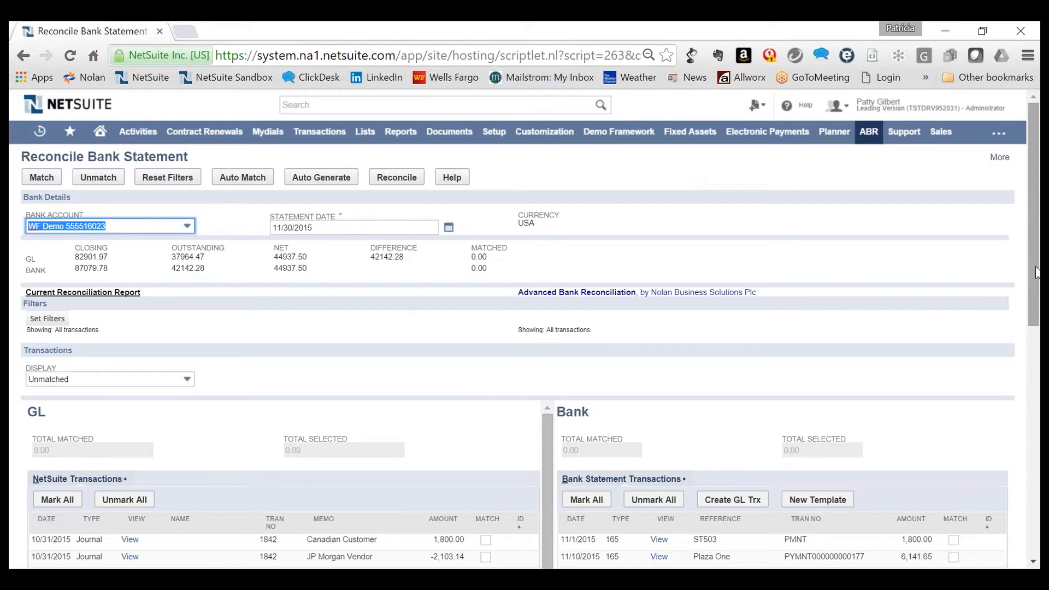
- Auto-match bank and GL transactions, matching 11,042.47, and return to the reconciliation page
scroll("down", 3)
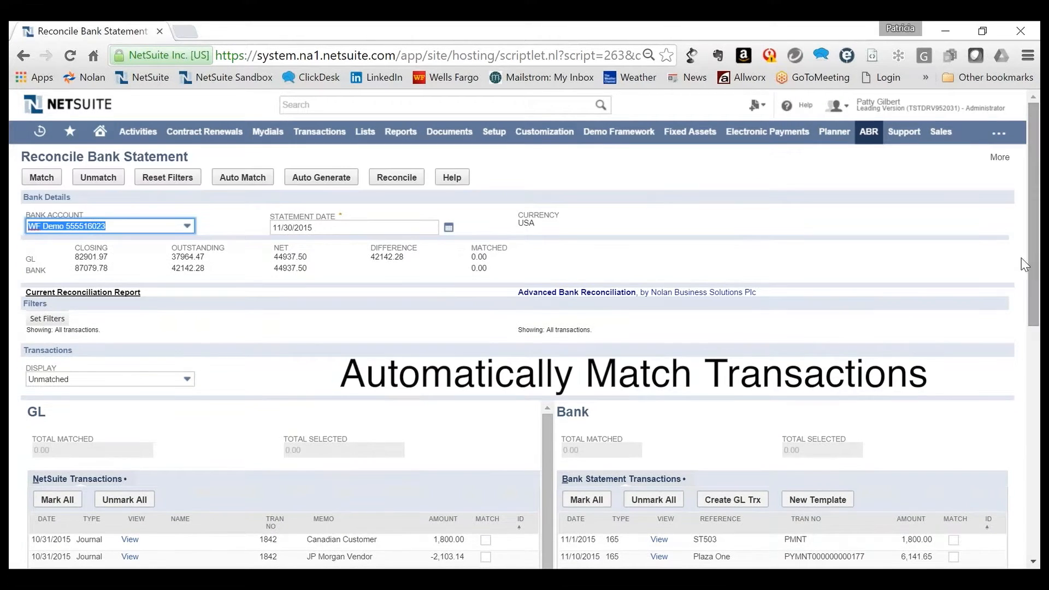
left_click(242, 176)
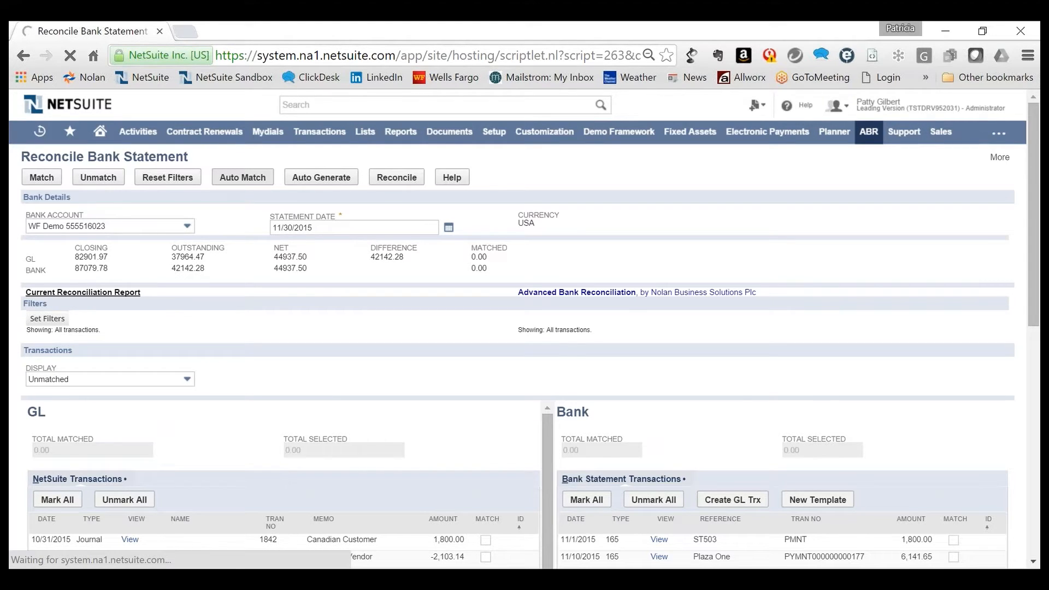
left_click(242, 176)
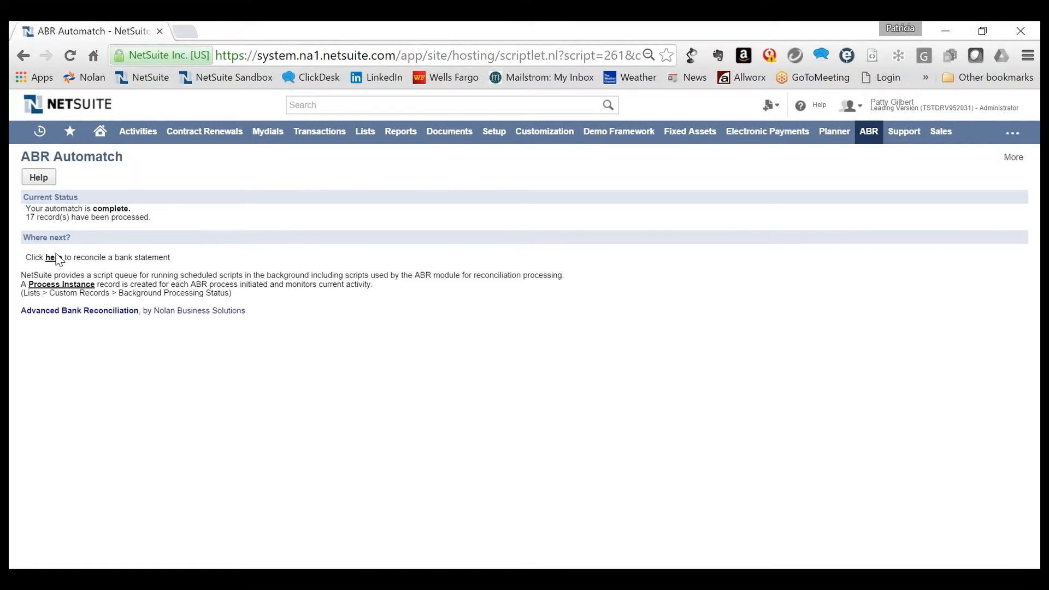
left_click(53, 257)
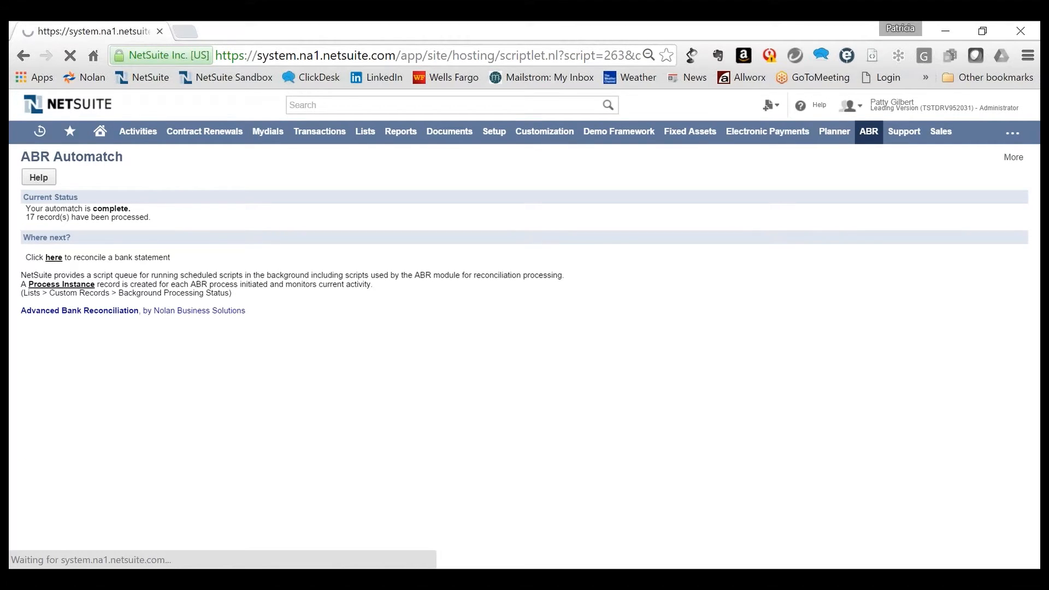
left_click(53, 257)
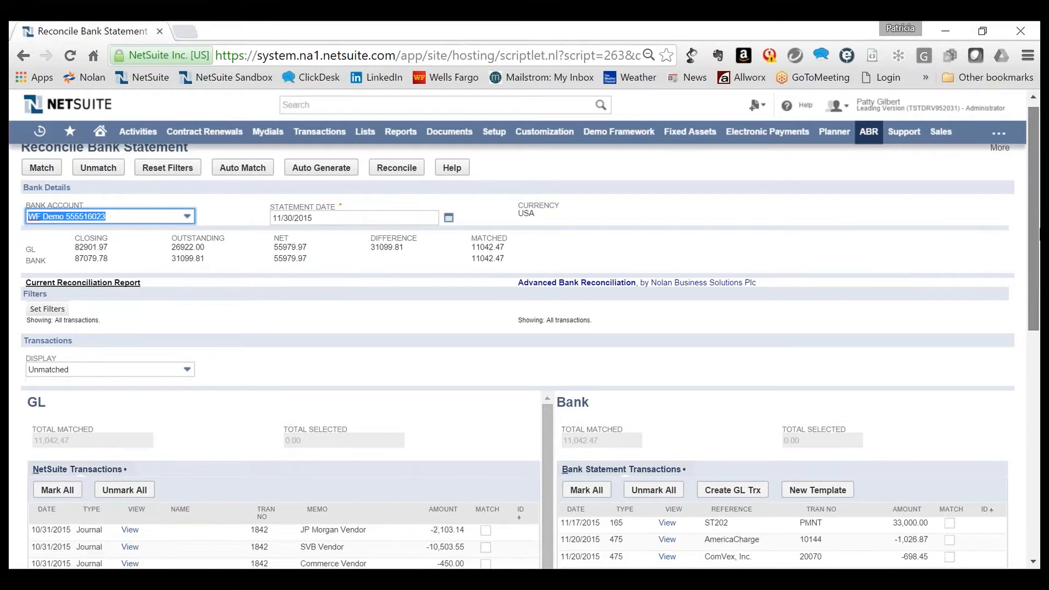
scroll("down", 3)
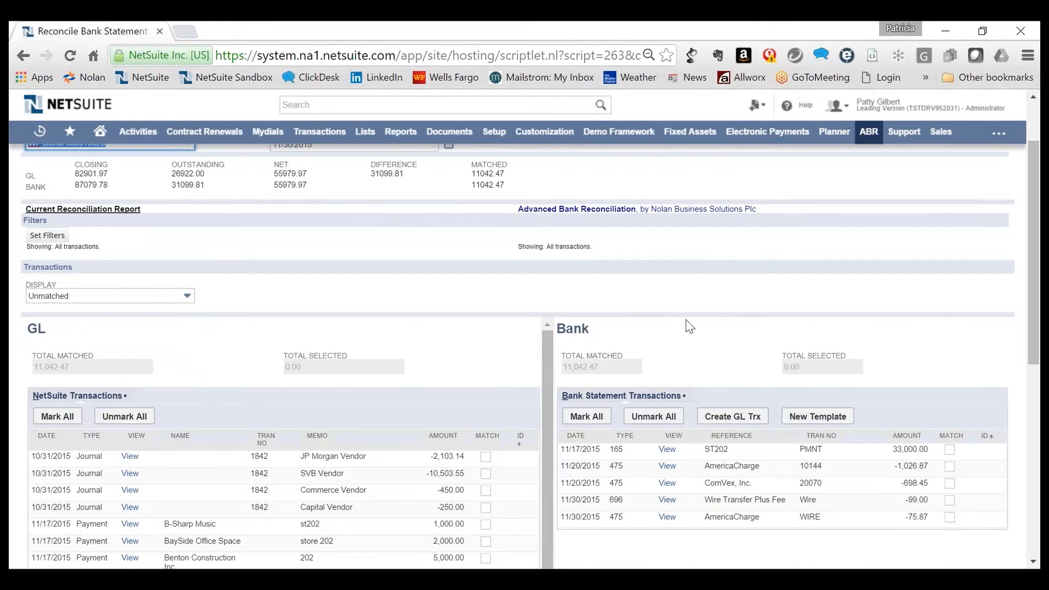
left_click(109, 296)
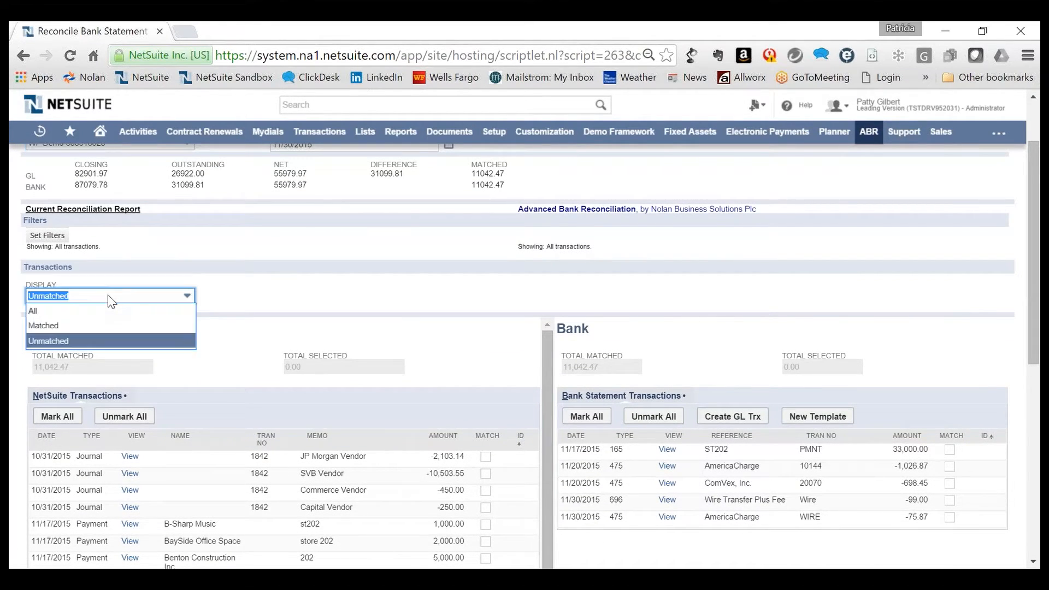
left_click(33, 311)
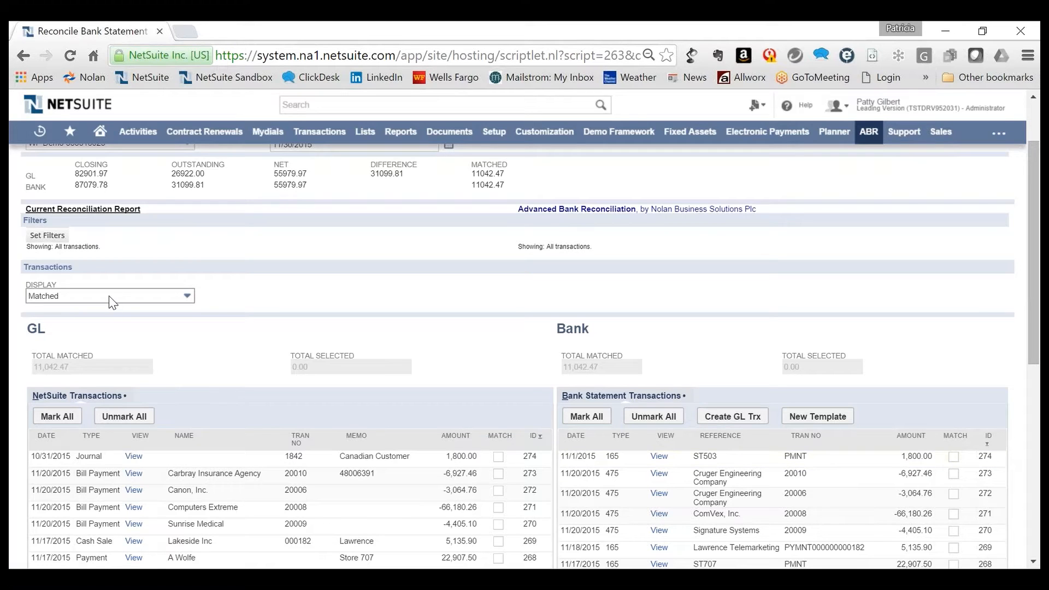
left_click(109, 295)
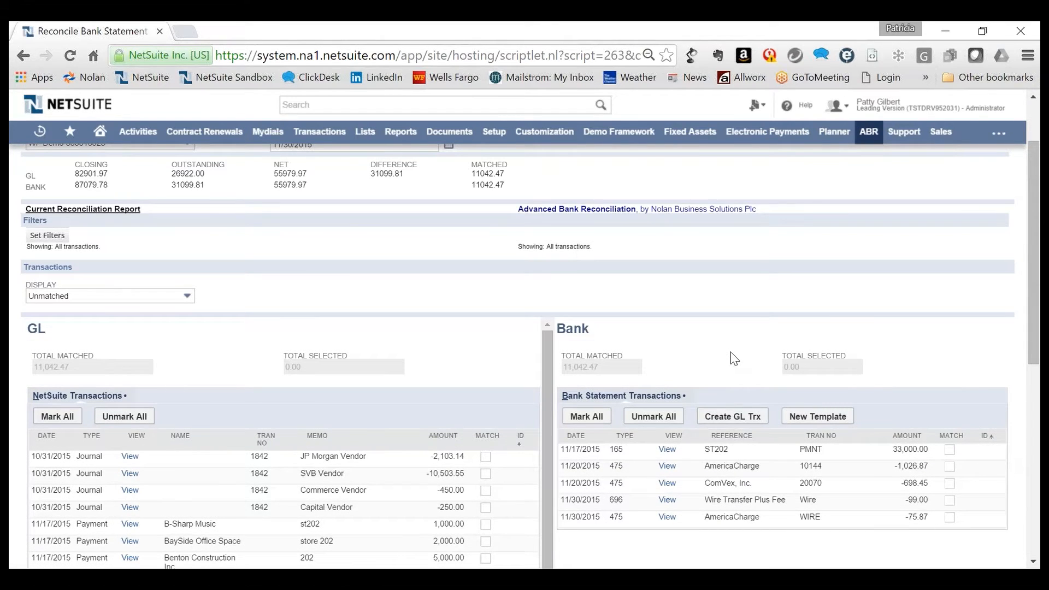
mouse_move(957, 487)
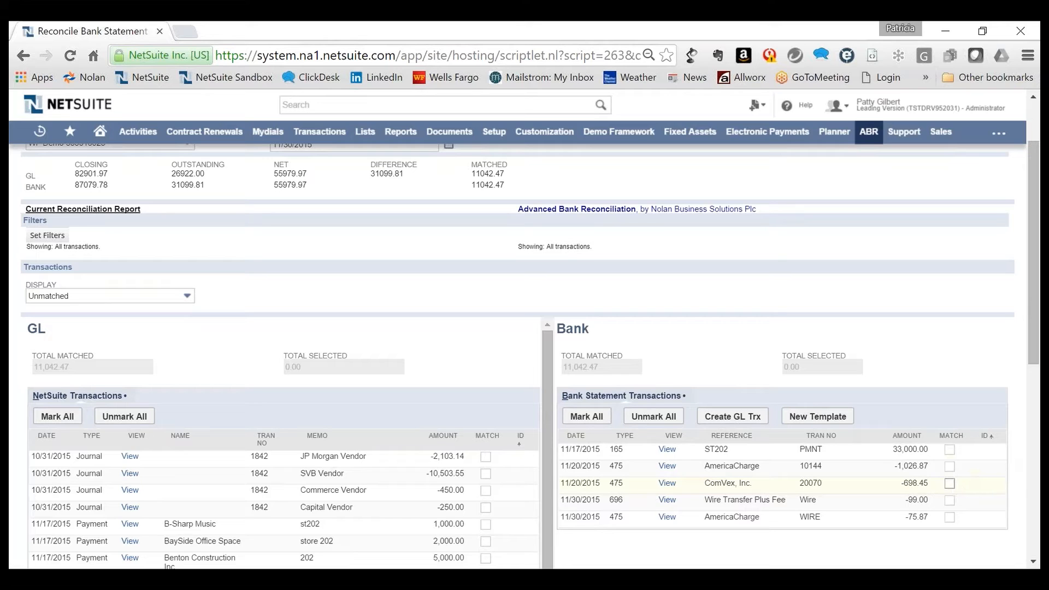
- Tick the -698.45 ComVex bank line and the -698.45 Computer Glory GL payment
left_click(949, 483)
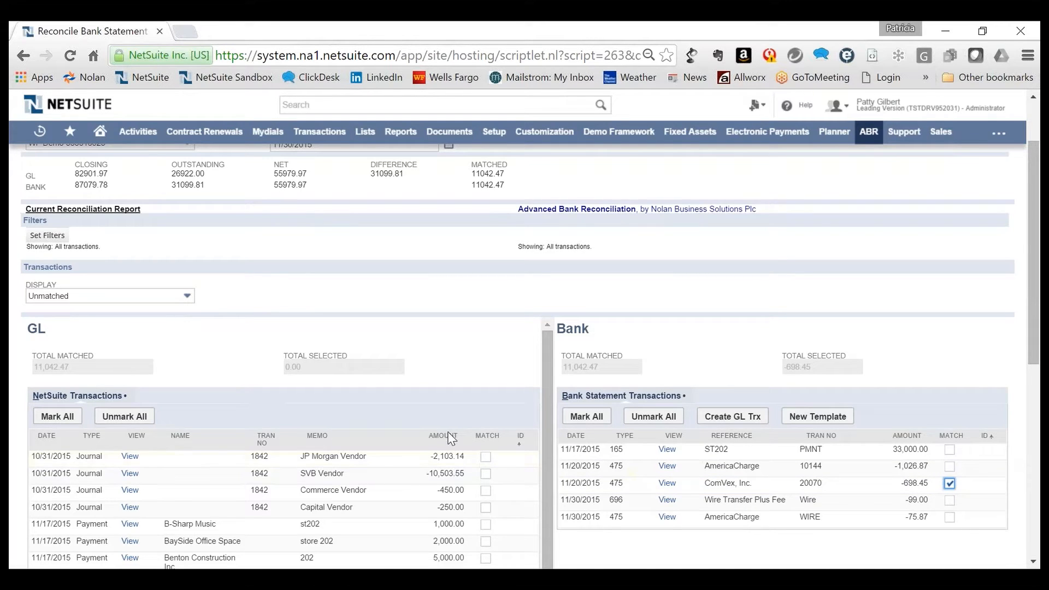
scroll("down", 3)
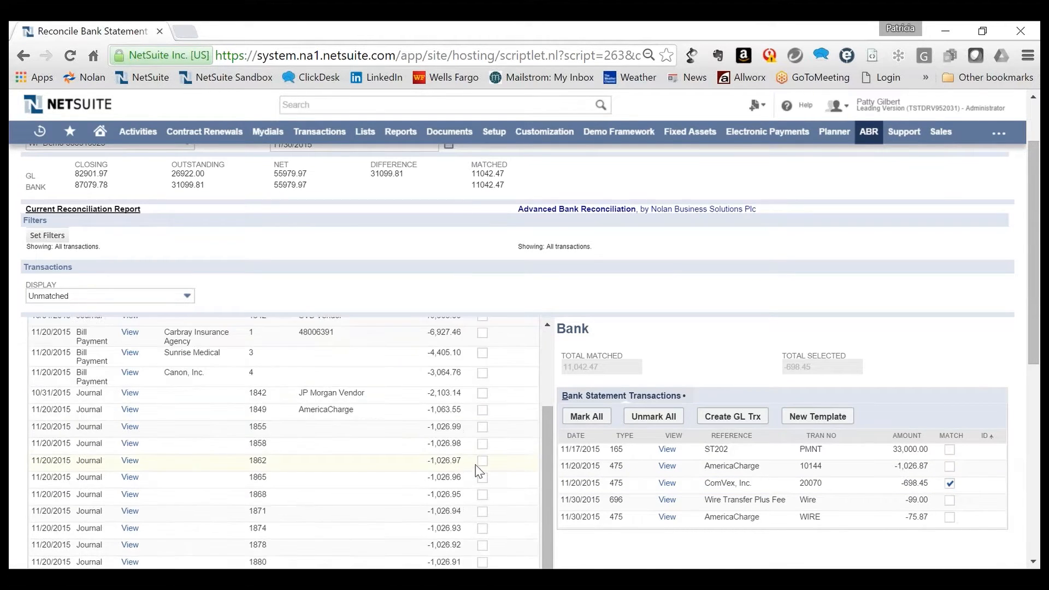
scroll("down", 3)
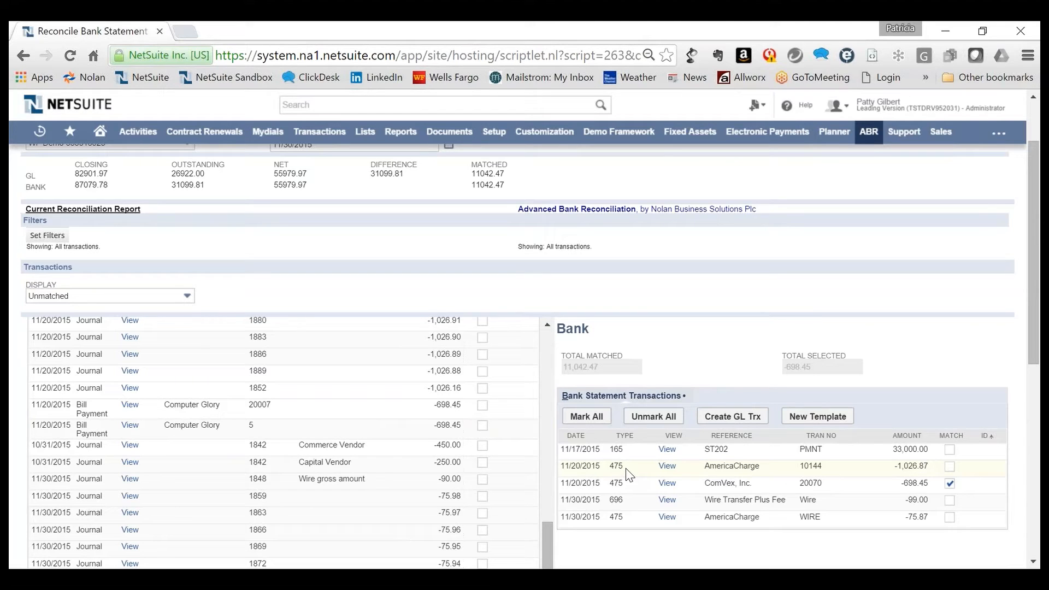
mouse_move(631, 475)
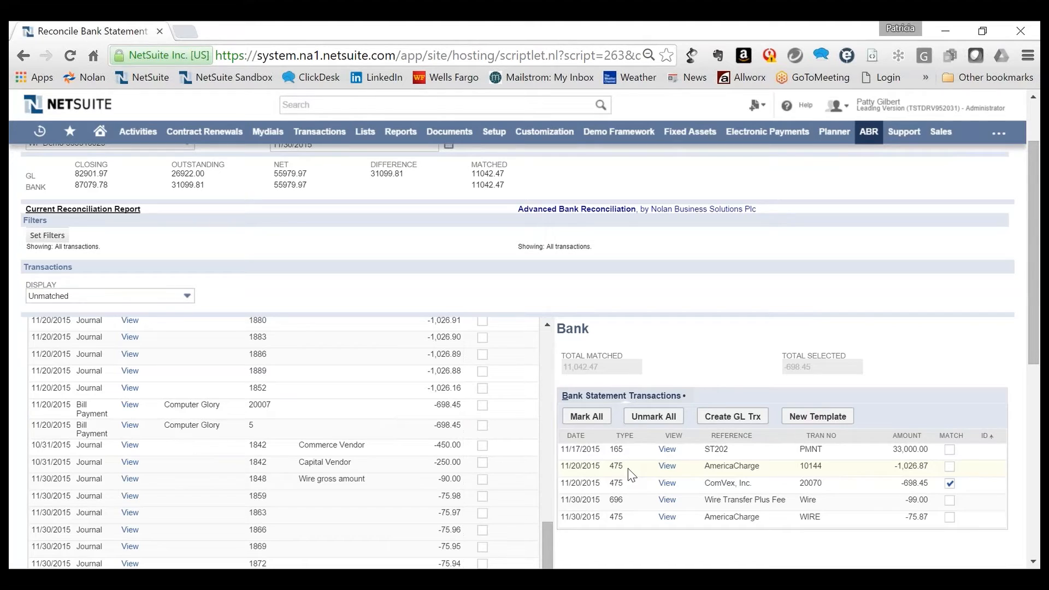
mouse_move(457, 426)
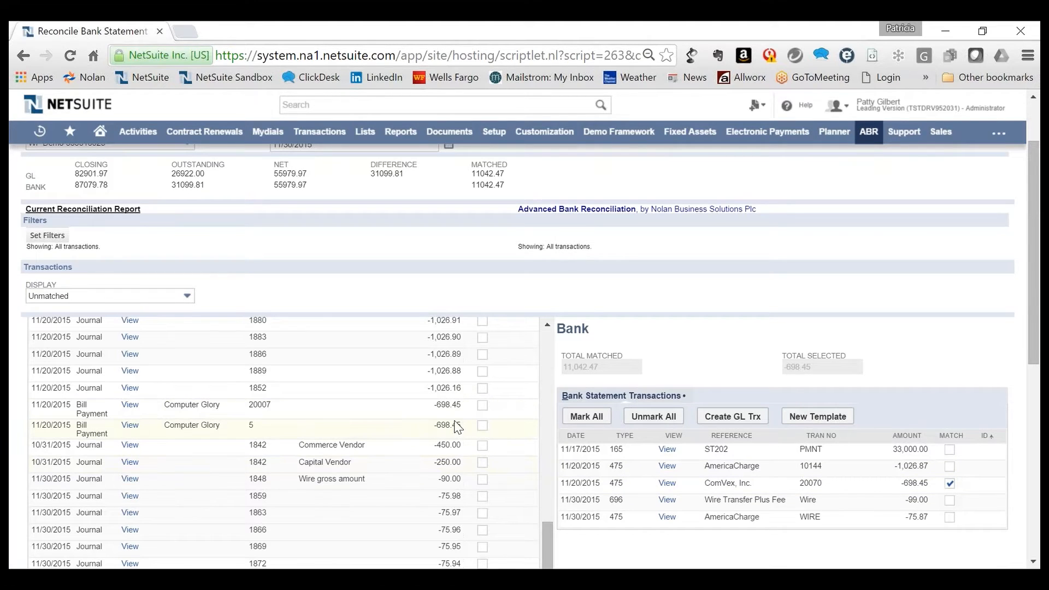
left_click(483, 405)
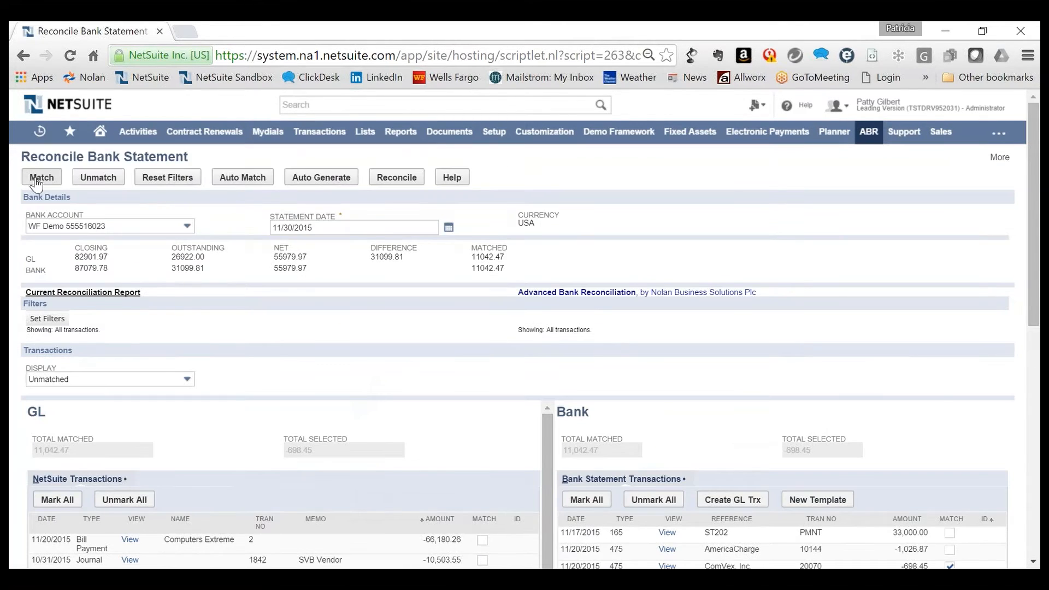
- Match the -698.45 ComVex pair, then tick and untick the AmericaCharge -1,026.87 line
left_click(40, 177)
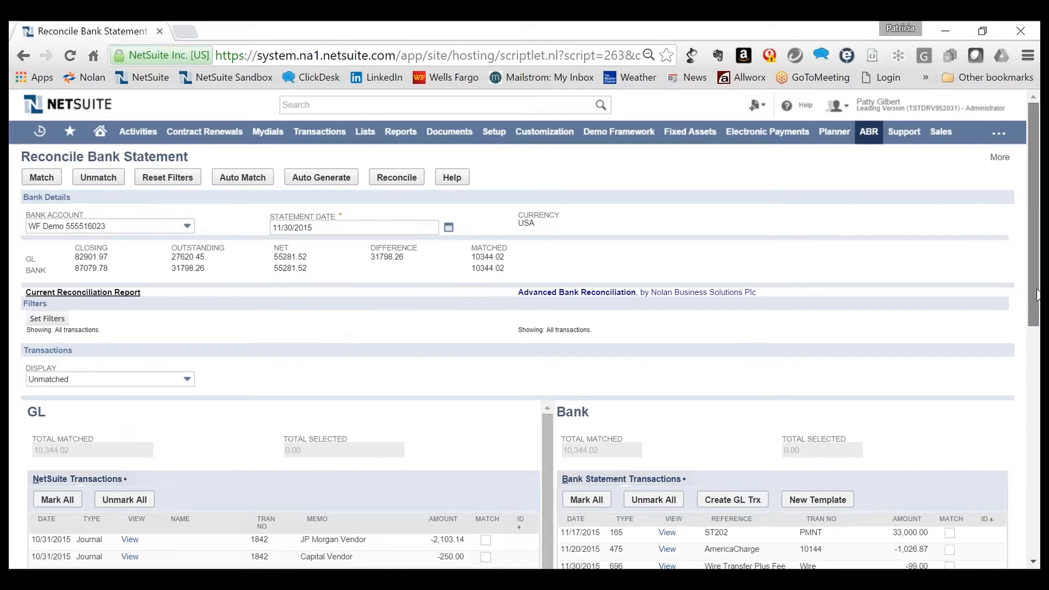
scroll("down", 3)
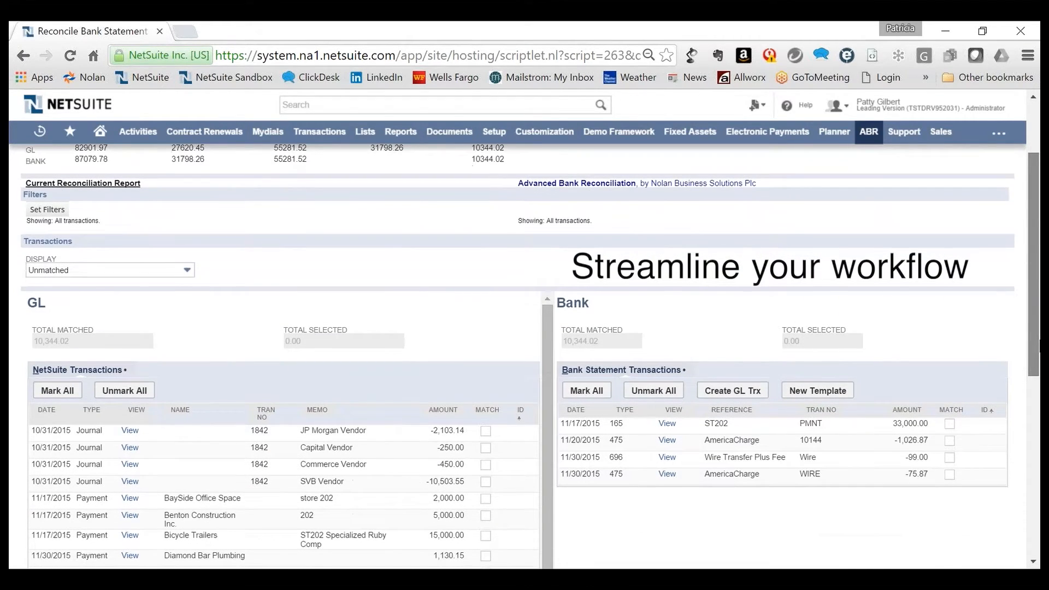
left_click(950, 430)
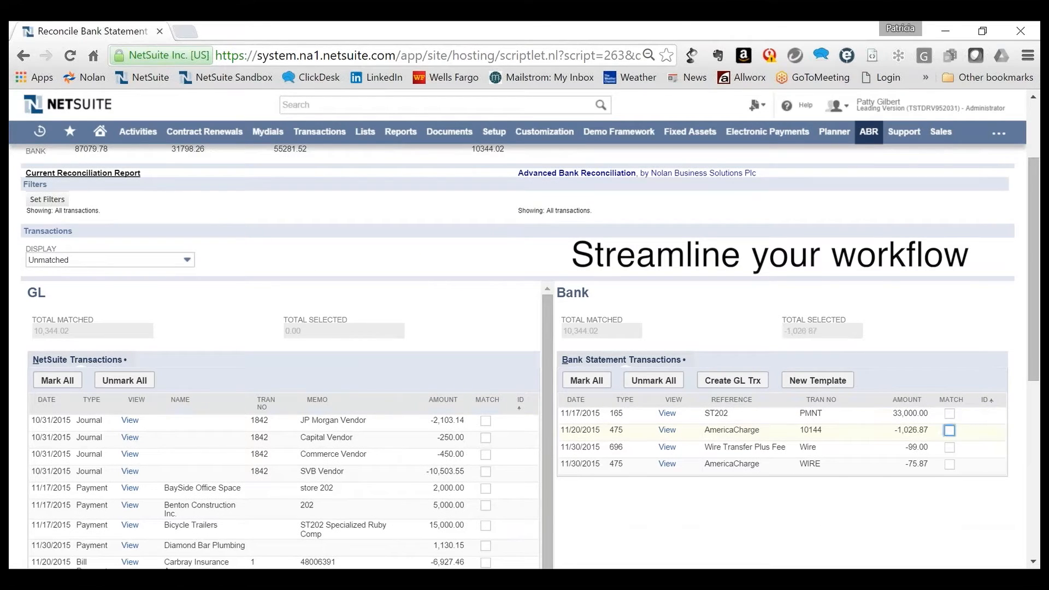
left_click(949, 430)
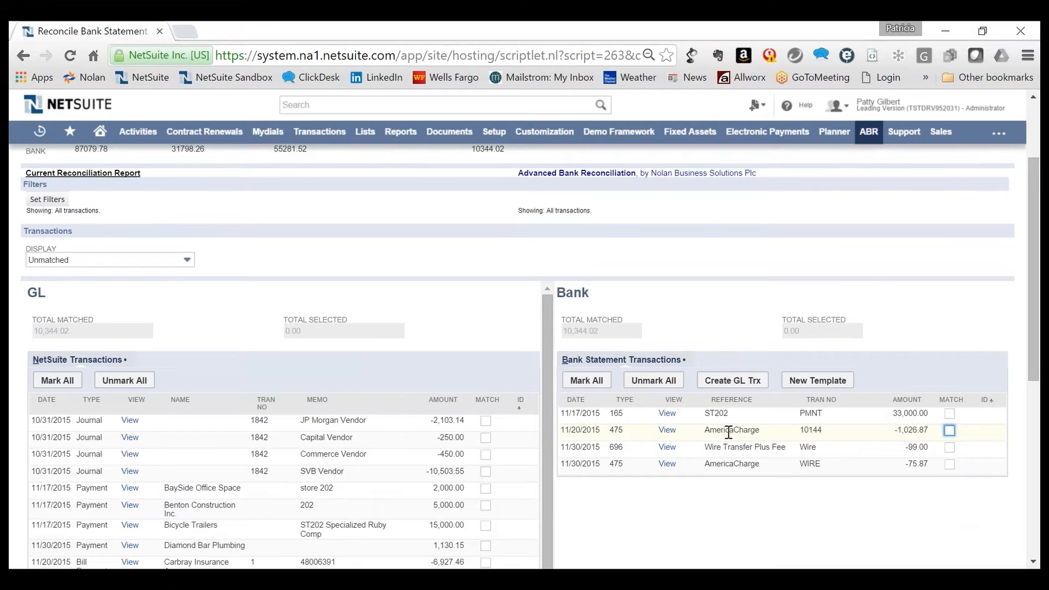
mouse_move(722, 434)
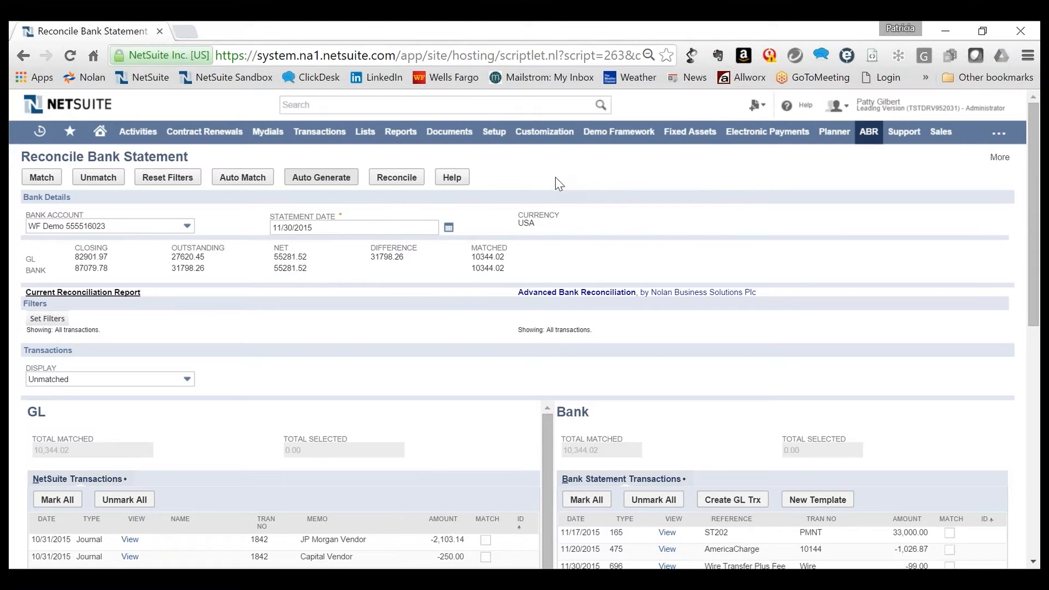
- Auto-generate and match GL entries for the AmericaCharge bank charges
left_click(321, 176)
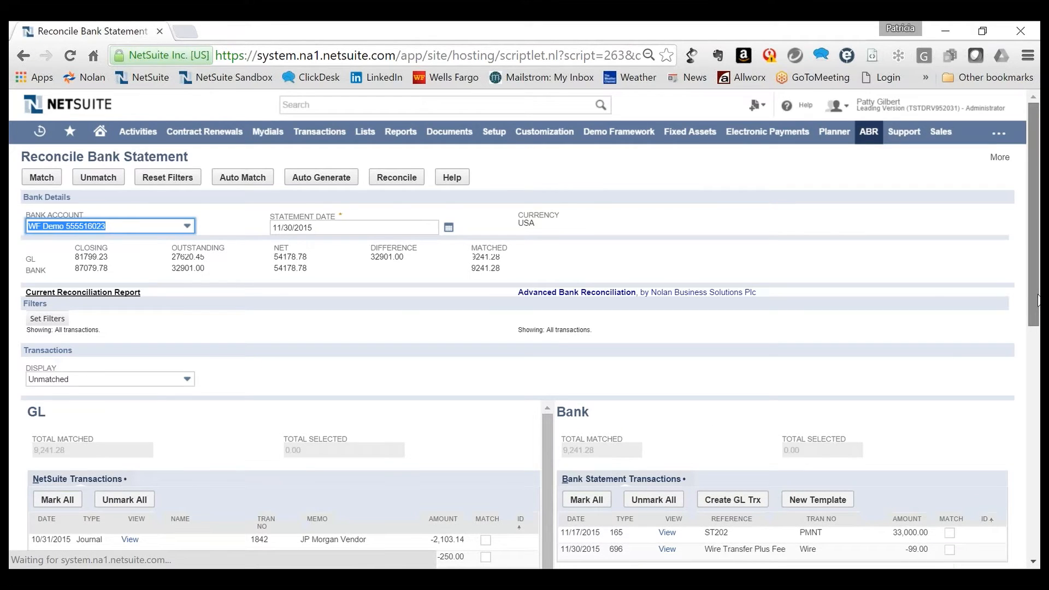
- Tick the -99.00 Wire Transfer Plus Fee bank line and -90.00 wire gross amount journal
scroll("down", 3)
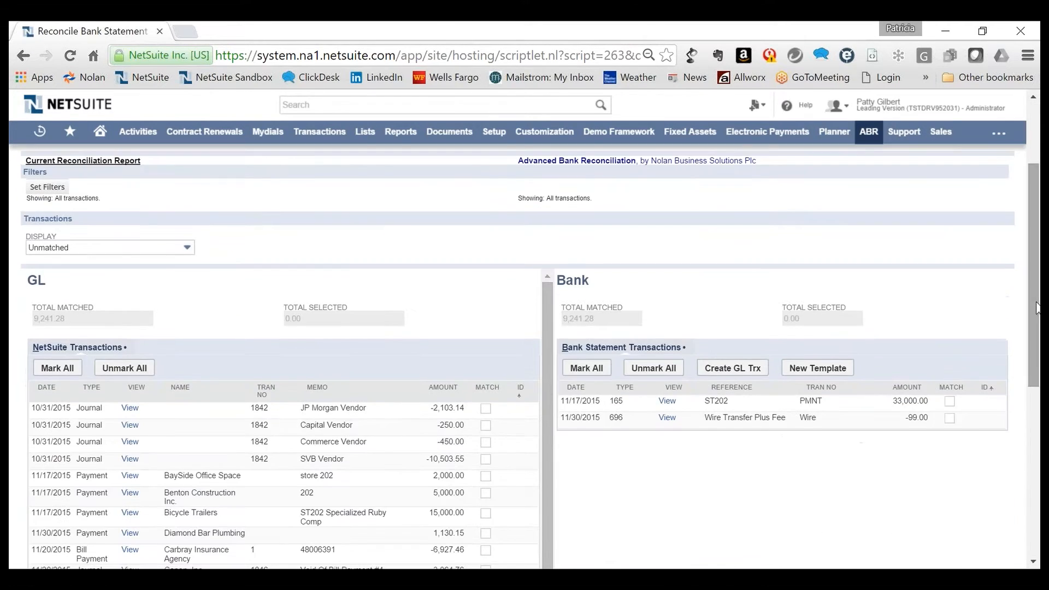
mouse_move(901, 443)
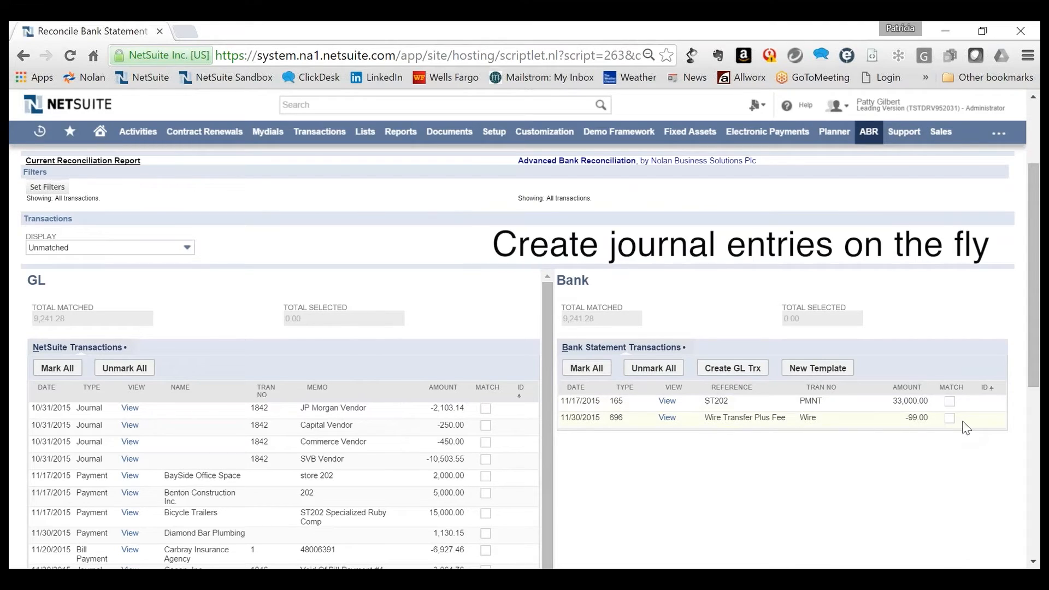
left_click(950, 418)
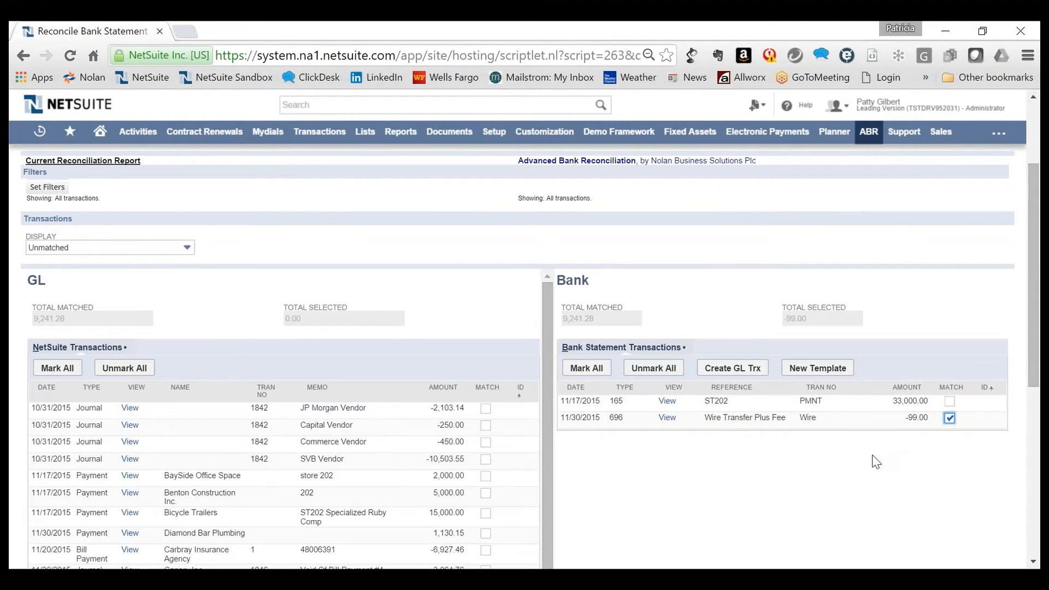
scroll("down", 3)
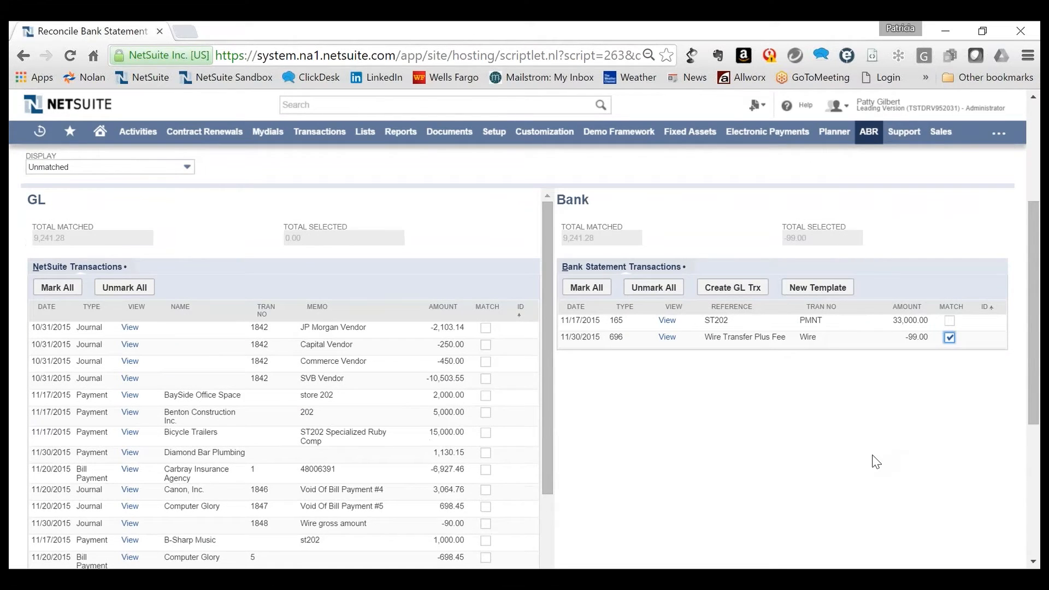
left_click(486, 523)
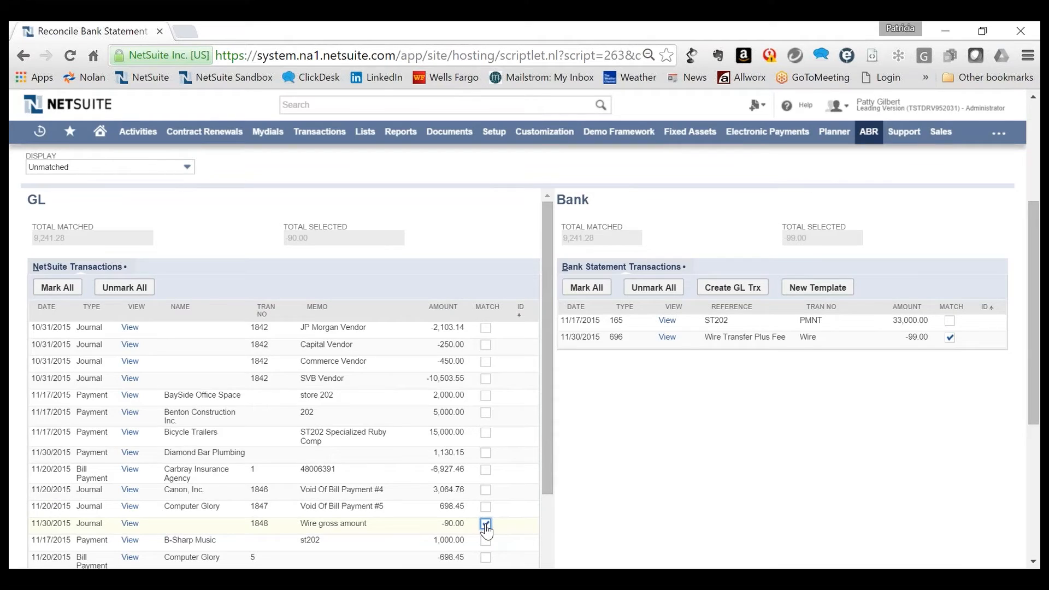
left_click(485, 524)
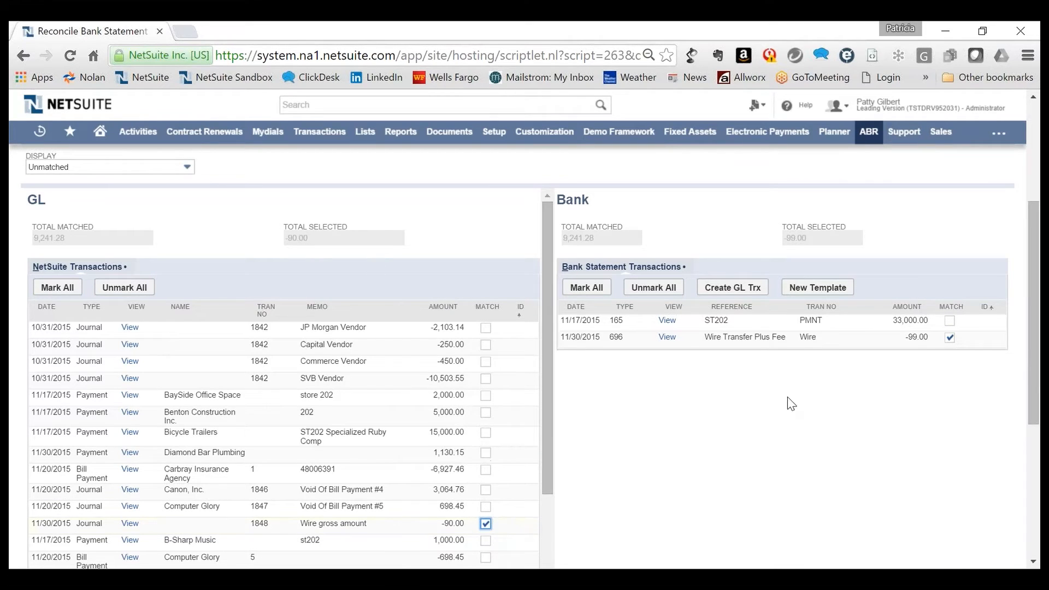
mouse_move(754, 302)
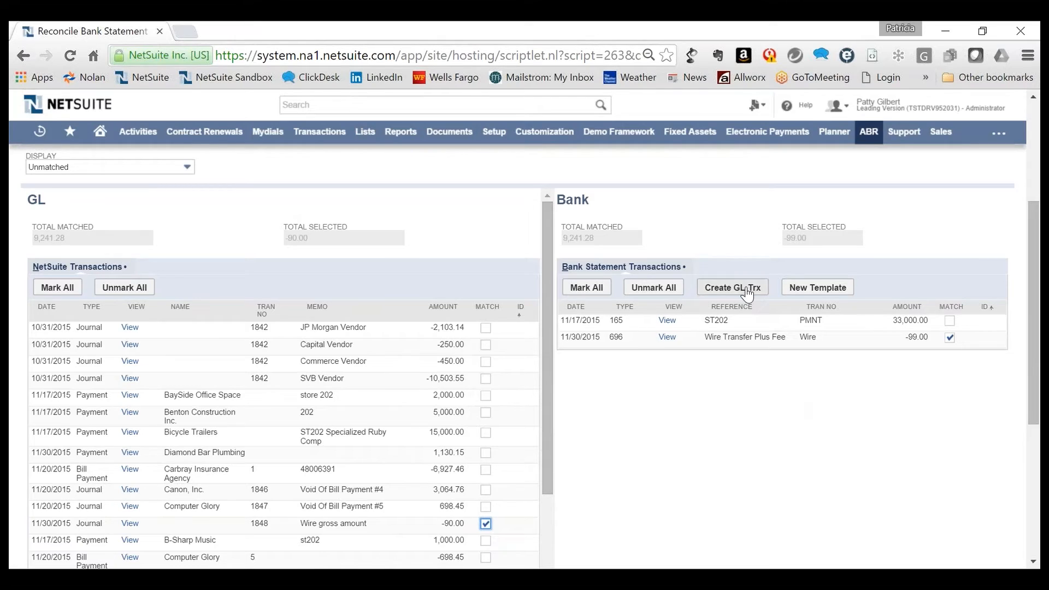
- Book the 9.00 wire fee difference to Bank Service Charges and submit the entry
left_click(731, 287)
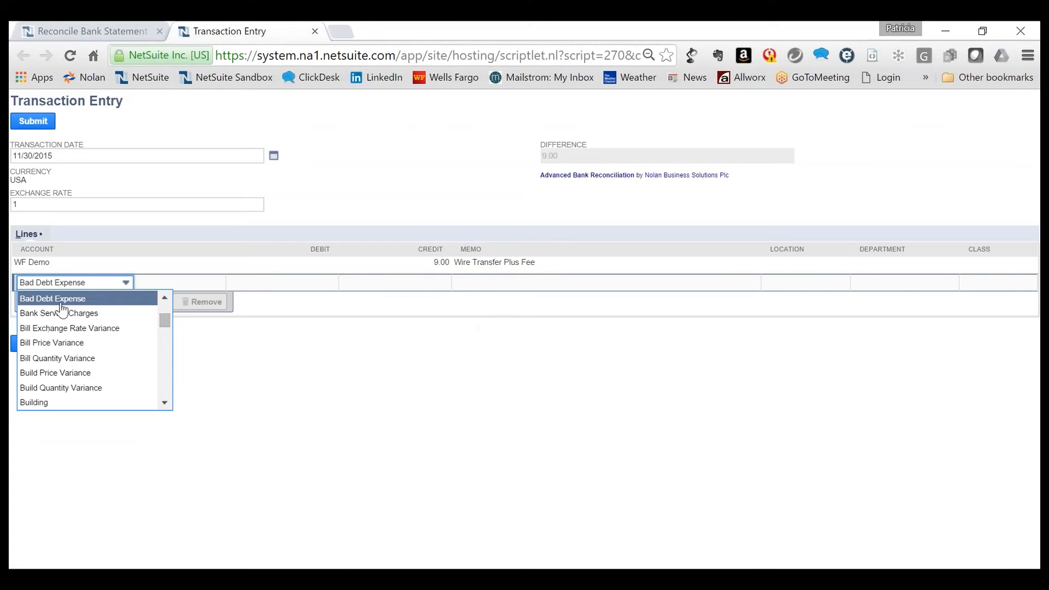
left_click(60, 313)
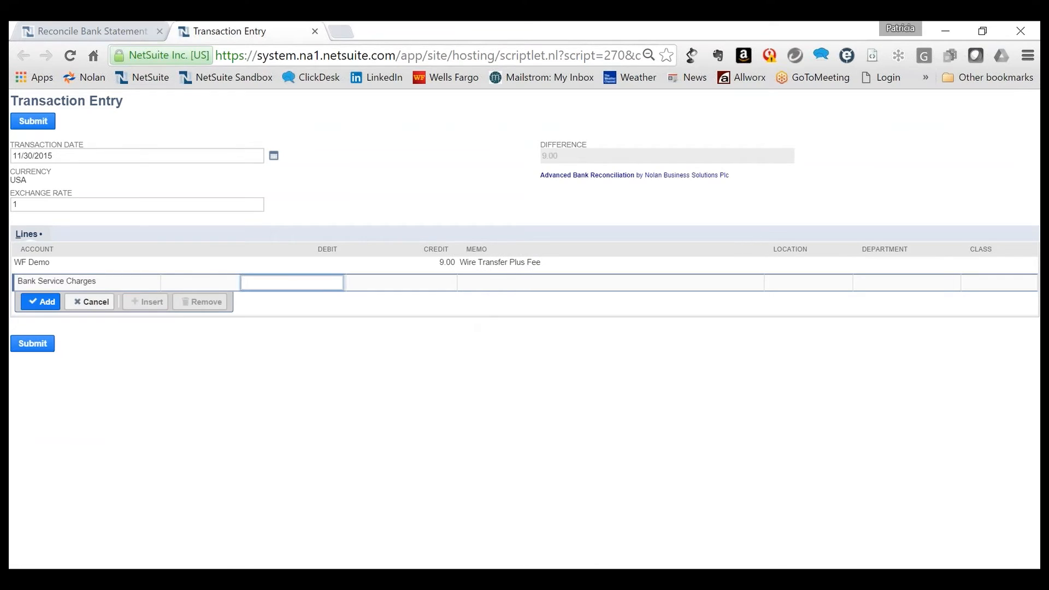
type("9.00")
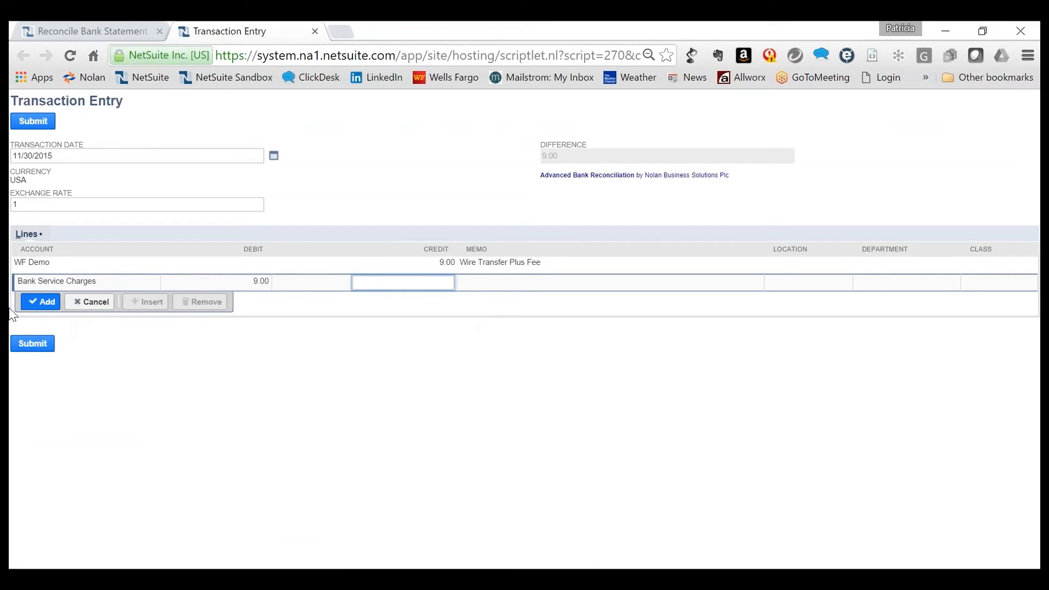
left_click(41, 302)
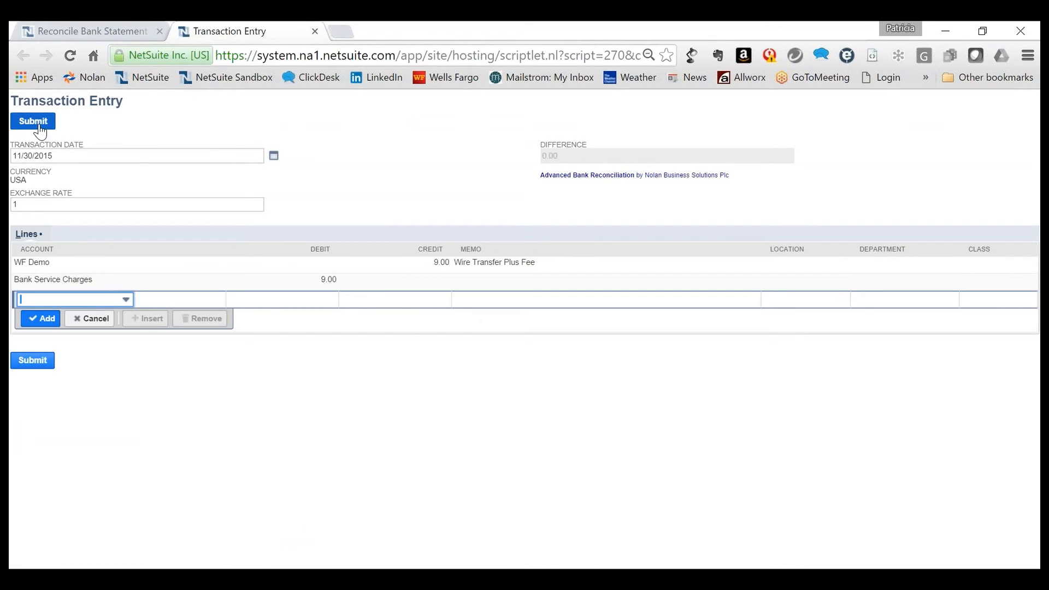
left_click(33, 122)
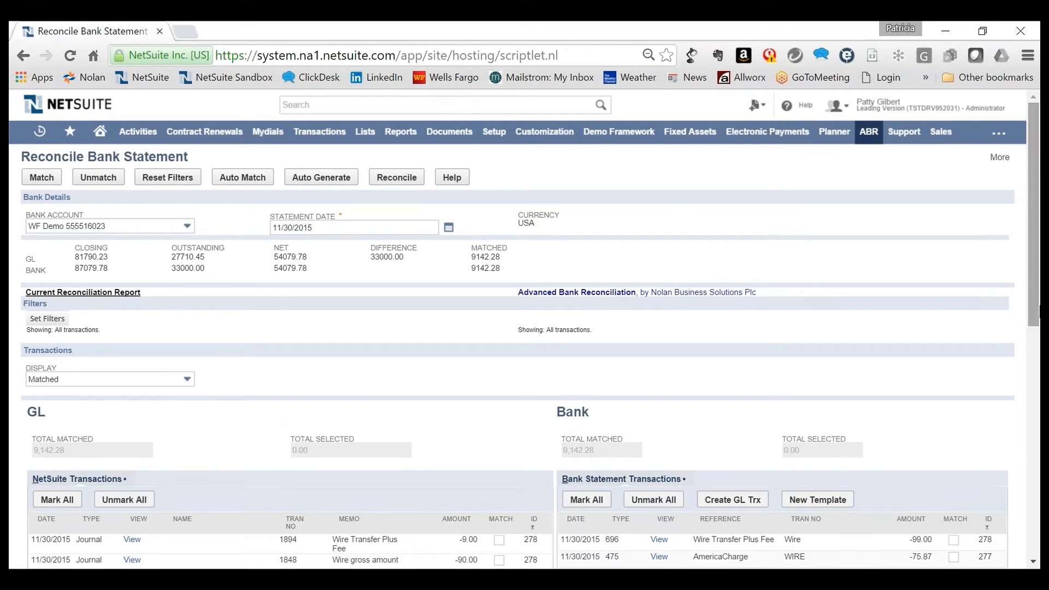
- Select the 33,000.00 ST202 bank payment and sort GL transactions by amount
scroll("down", 3)
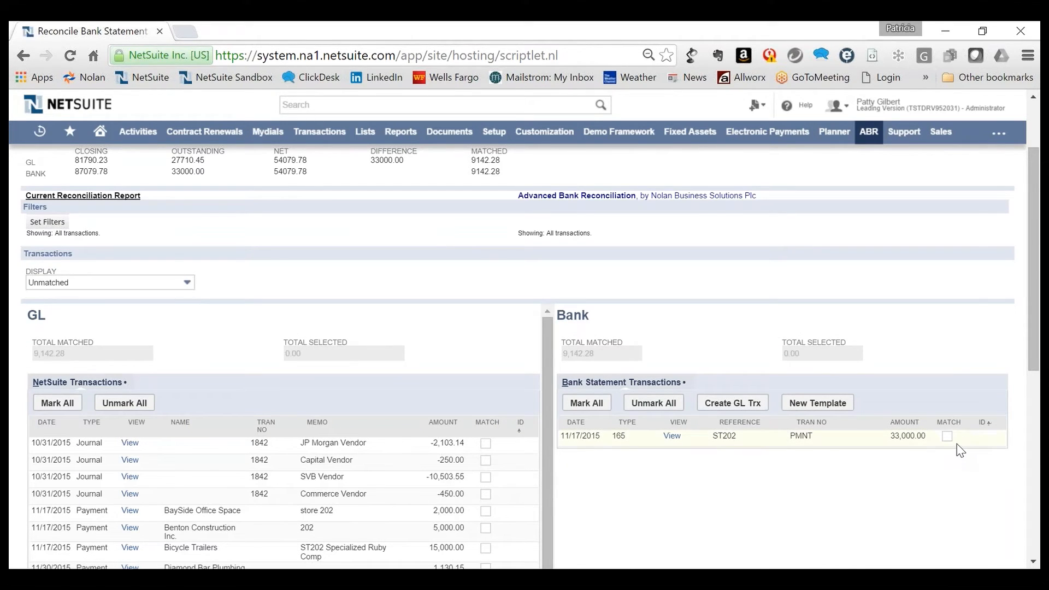
left_click(948, 436)
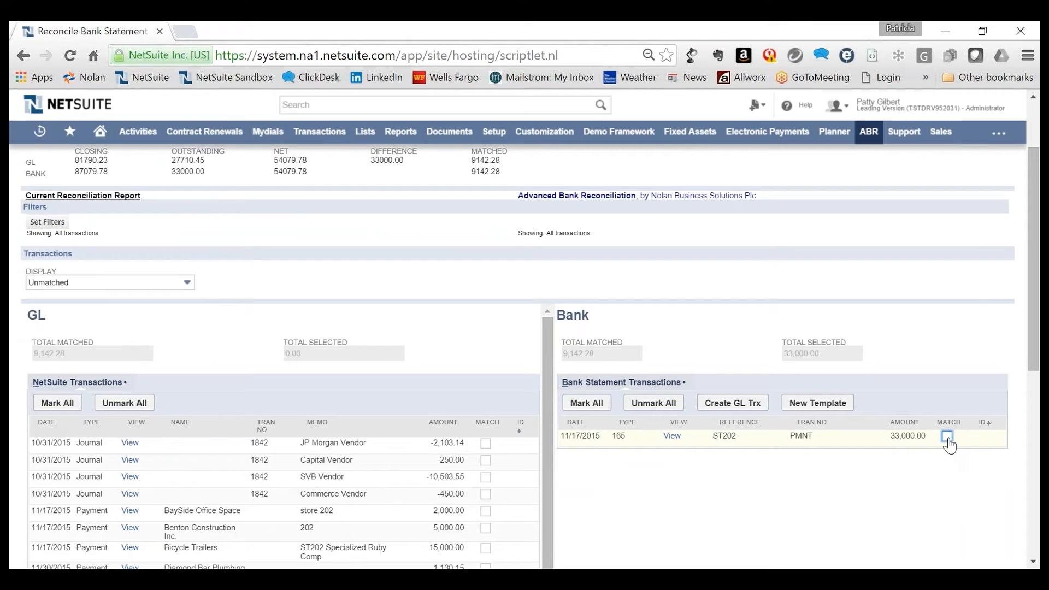
left_click(949, 439)
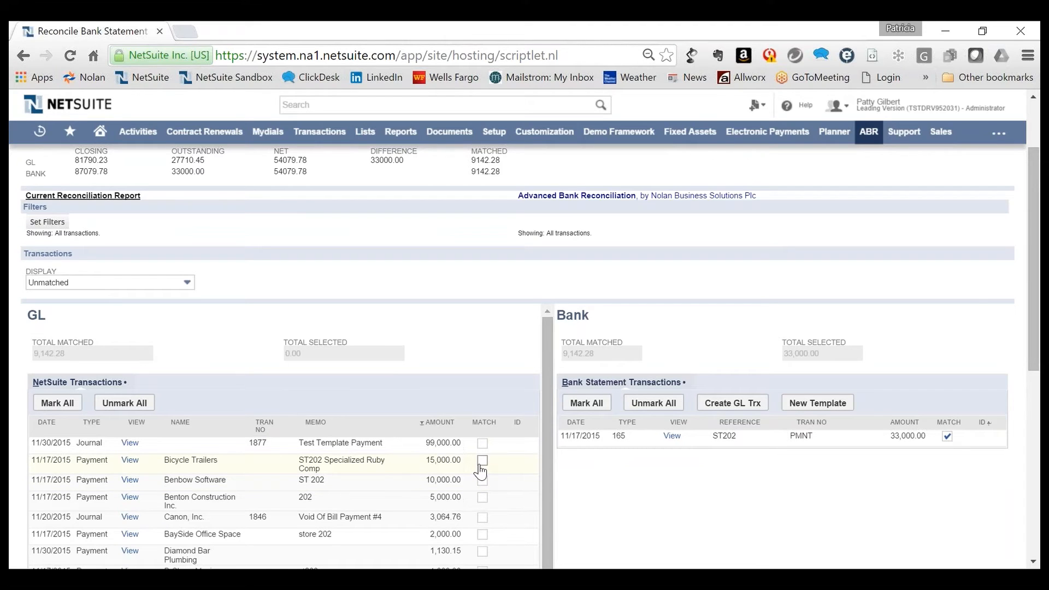
- Try ticking the 15,000.00 and 10,000.00 payments, clear them, and open display filters
left_click(482, 460)
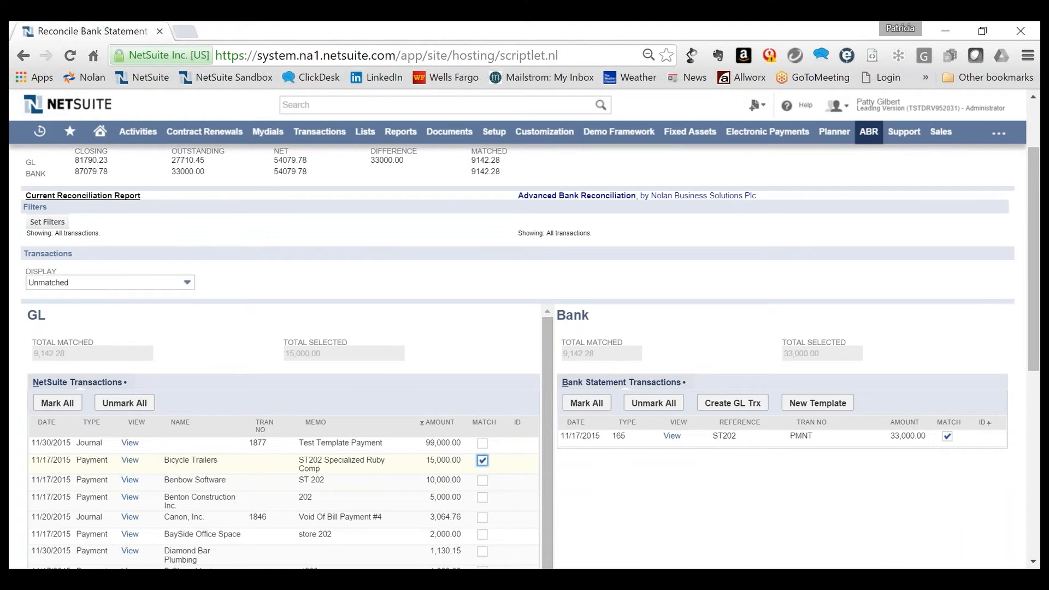
left_click(482, 483)
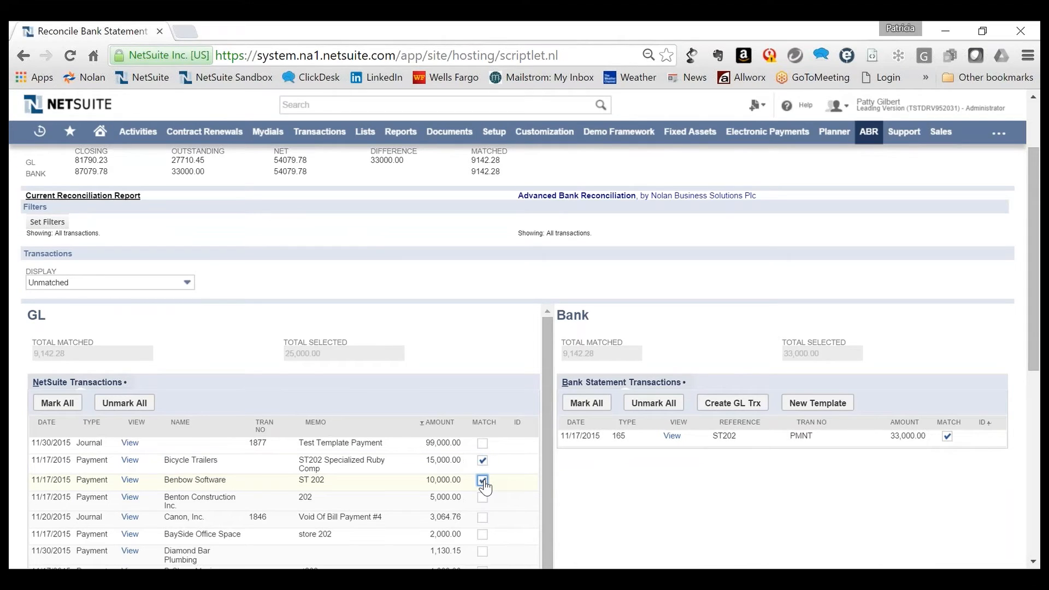
left_click(483, 480)
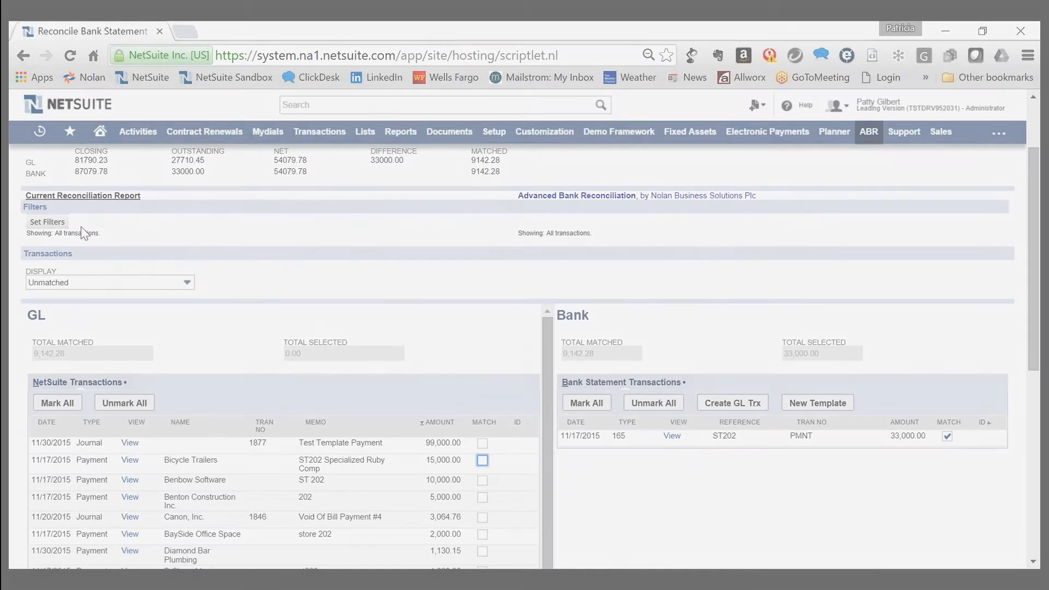
left_click(47, 221)
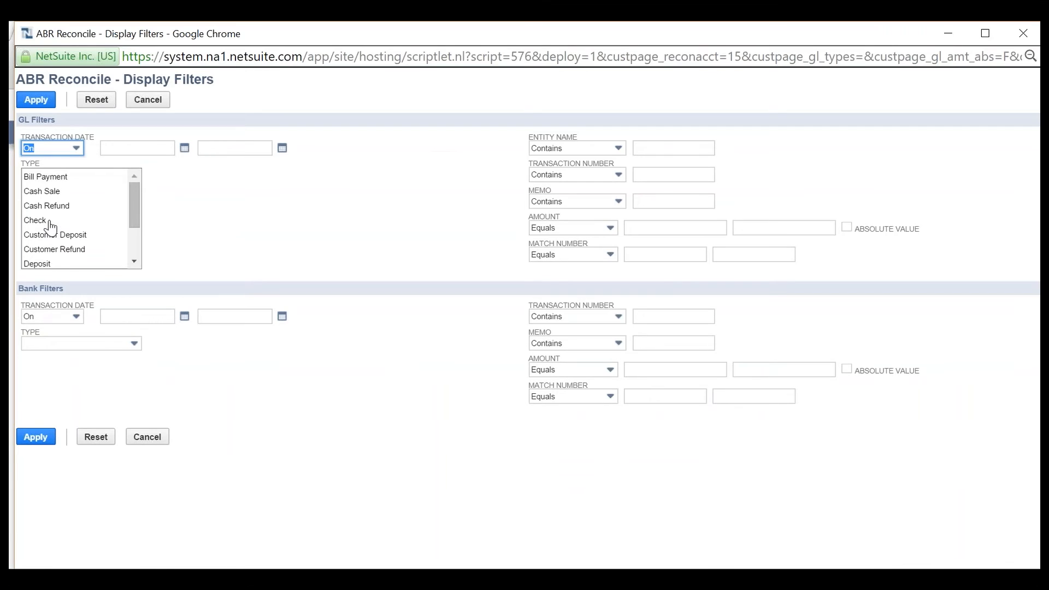
mouse_move(101, 176)
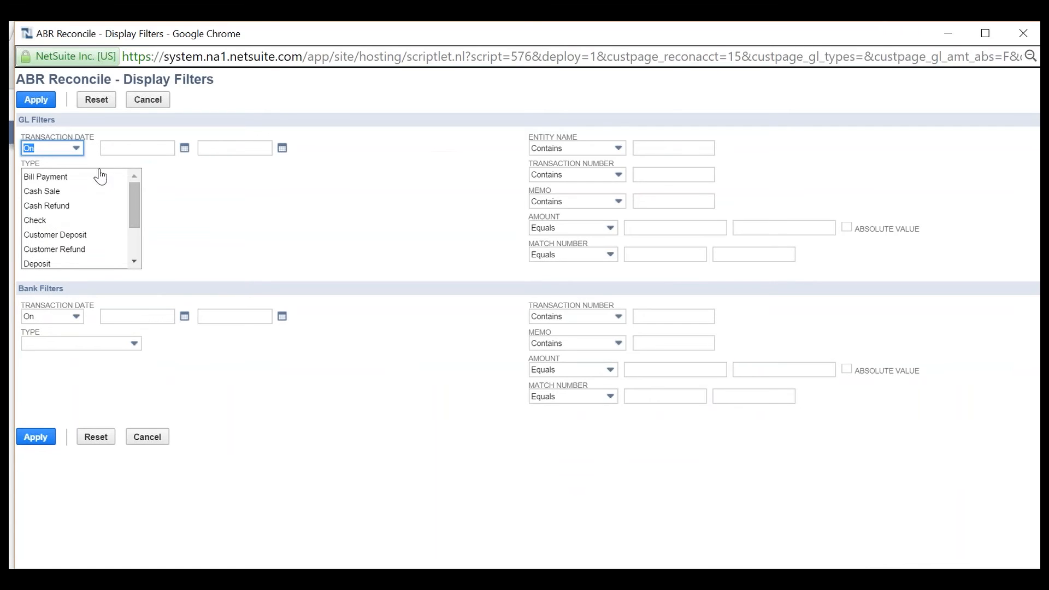
- Filter GL transactions to Payment type dated 11/17/2015 and apply the filters
type("11")
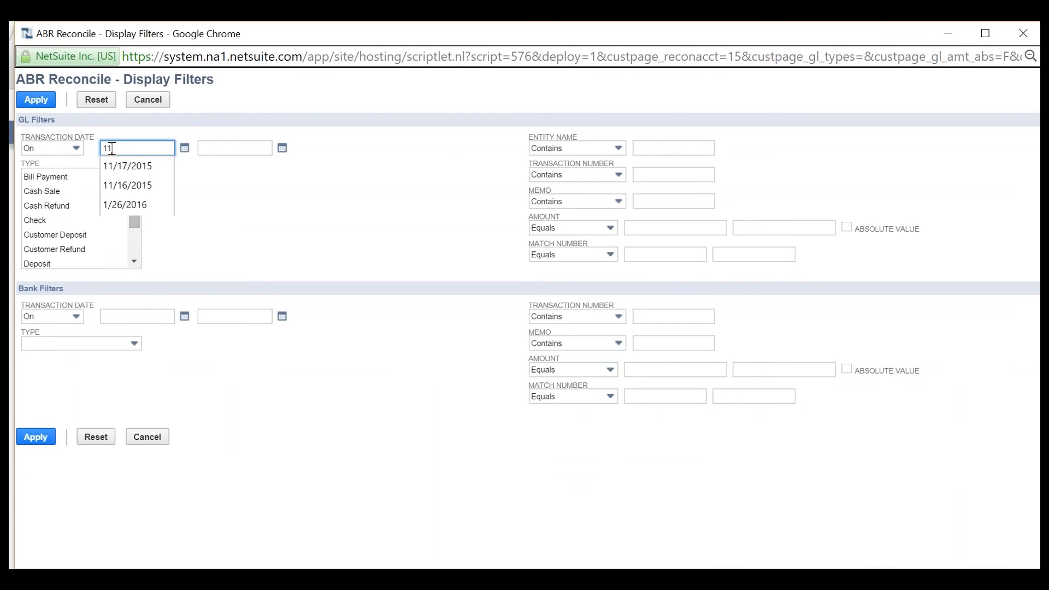
left_click(127, 167)
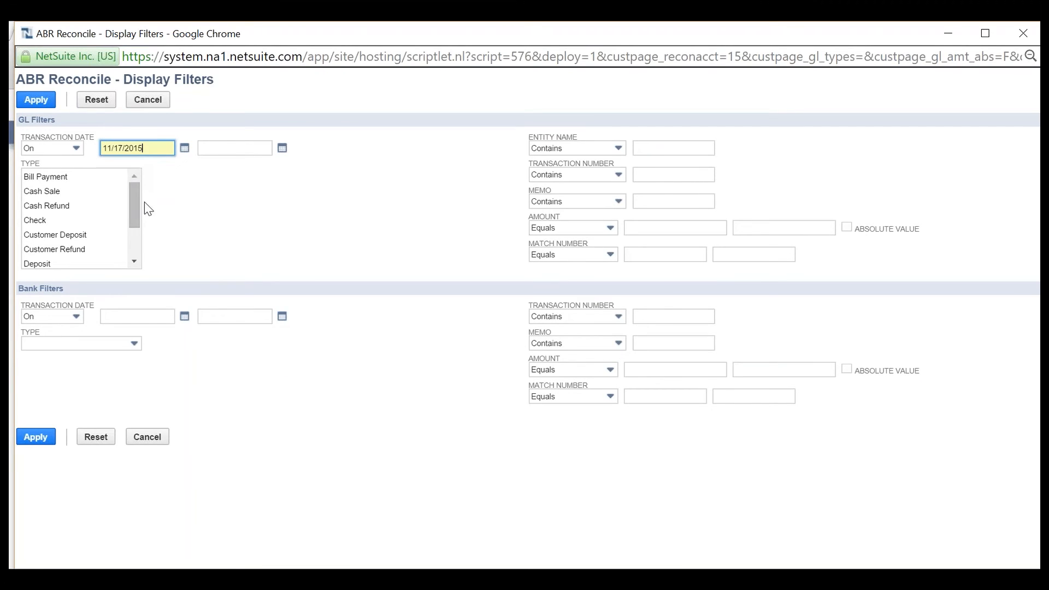
scroll("down", 3)
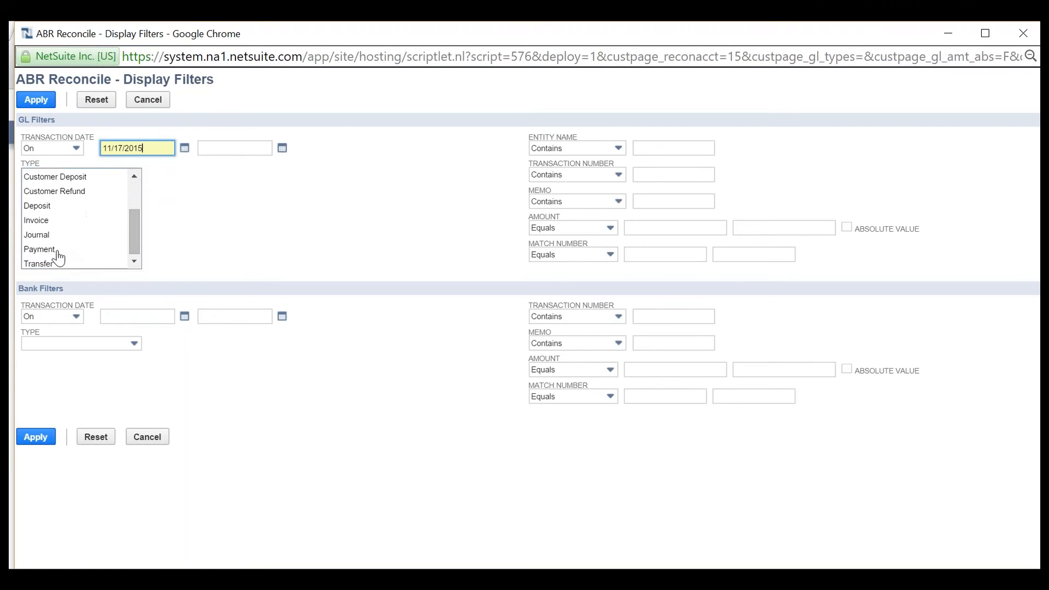
left_click(39, 249)
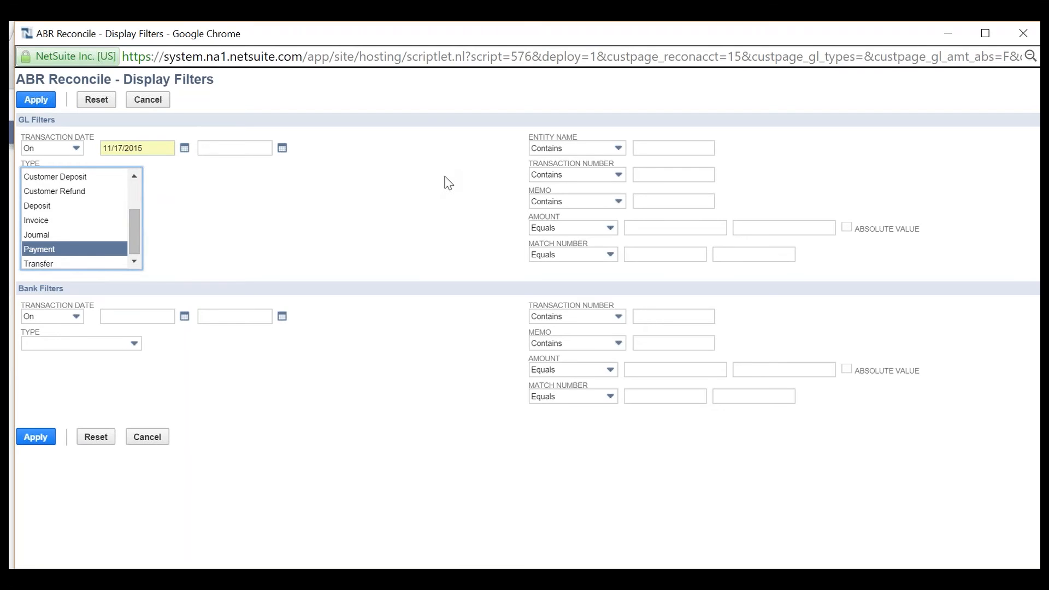
mouse_move(453, 353)
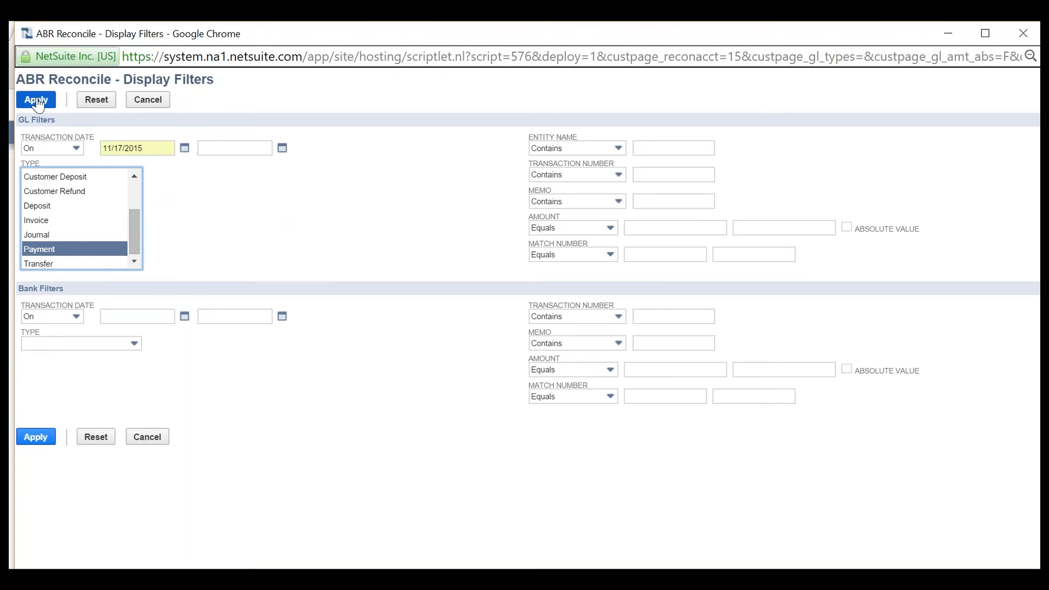
left_click(36, 99)
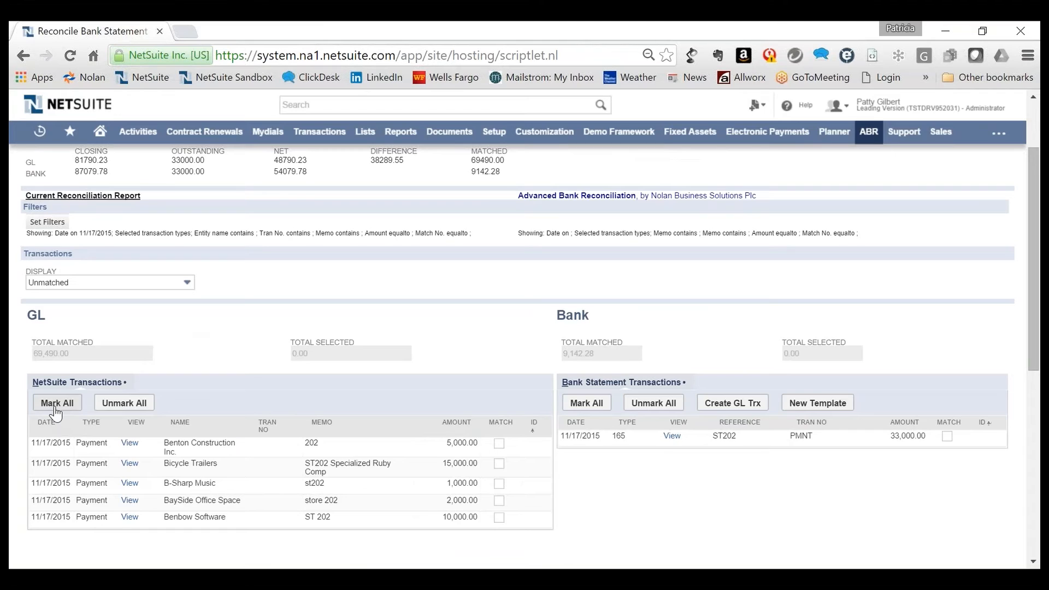
- Mark all five 11/17/2015 GL payments and match them to the 33,000.00 ST202 line
left_click(57, 402)
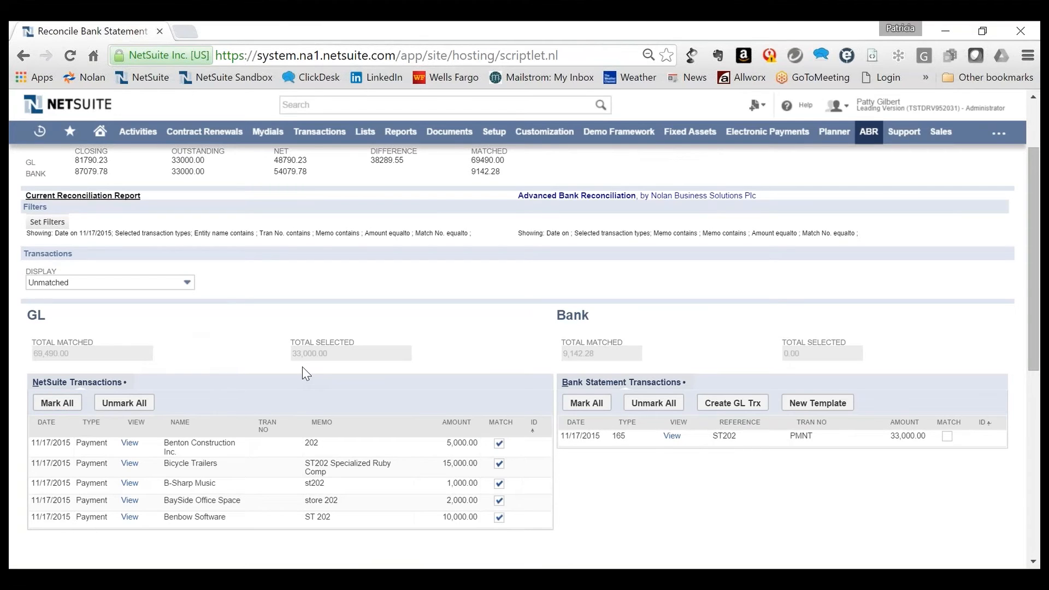
left_click(947, 436)
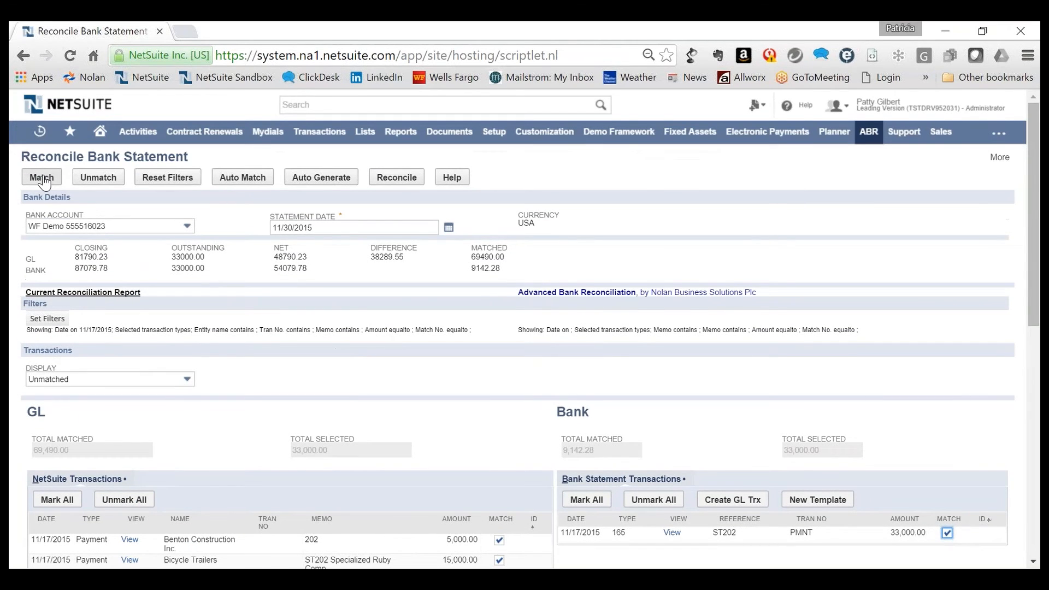
left_click(41, 176)
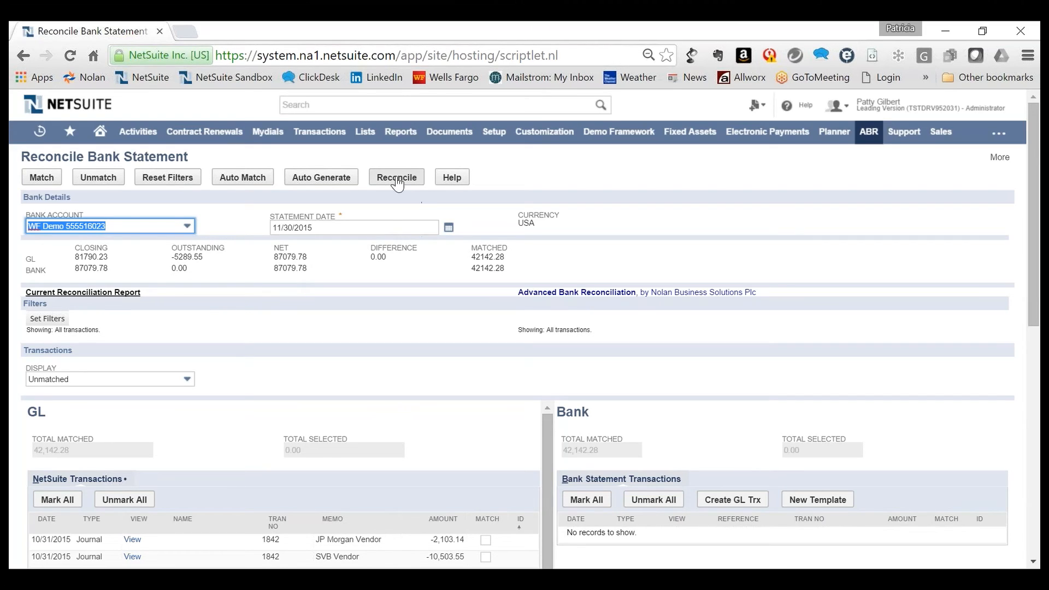
- Reconcile the zero-difference 11/30/2015 statement, completing with 22 records processed
left_click(395, 177)
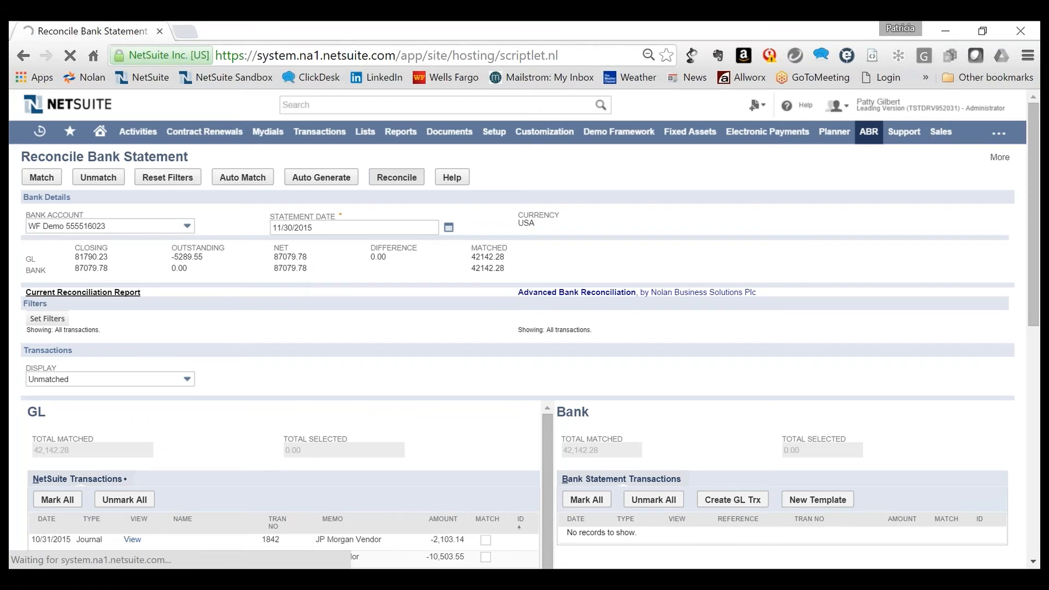
left_click(397, 177)
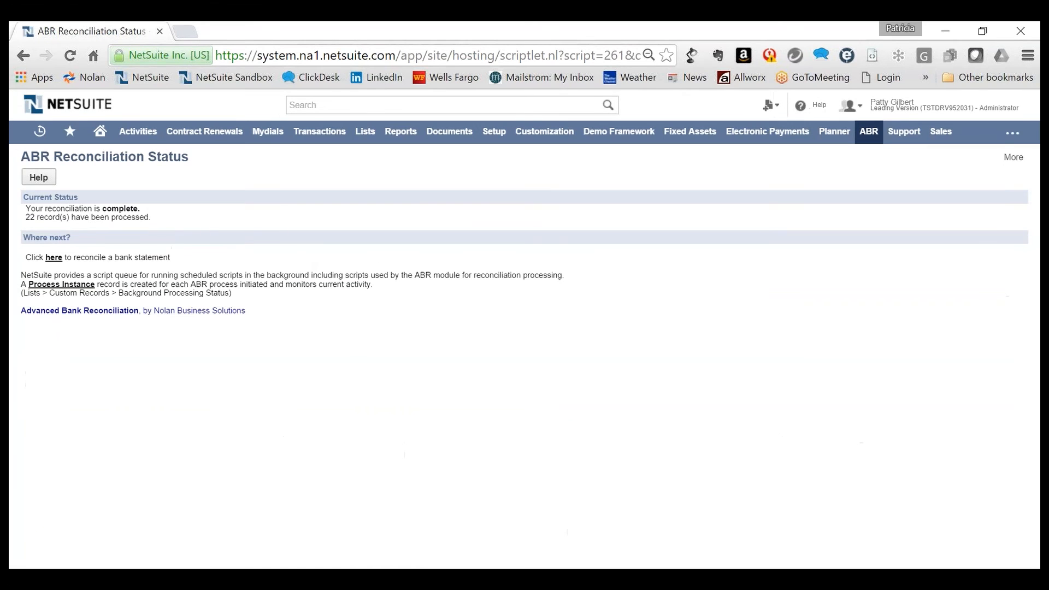
mouse_move(821, 151)
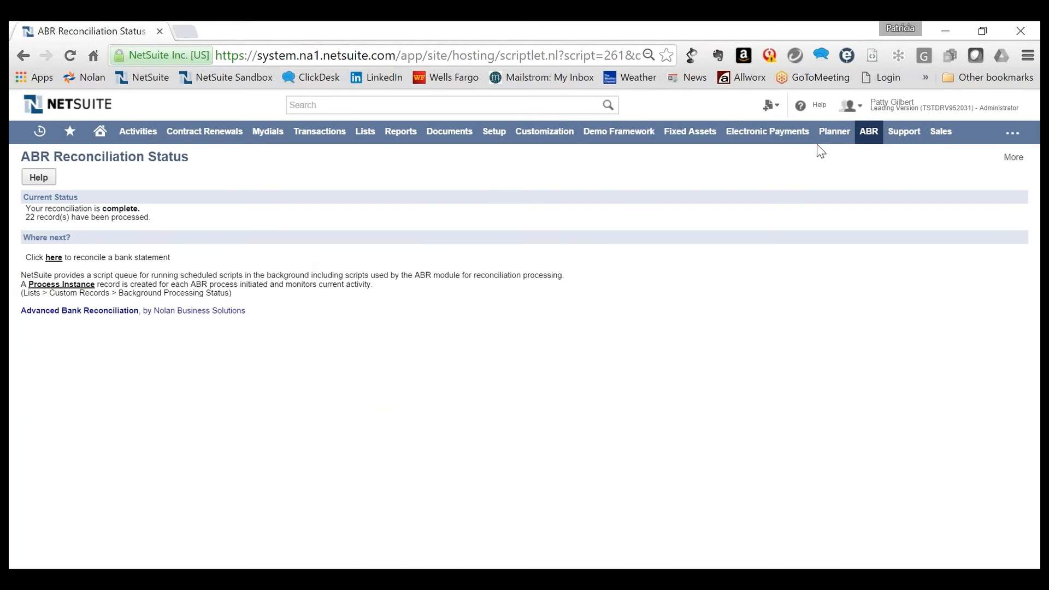
left_click(869, 131)
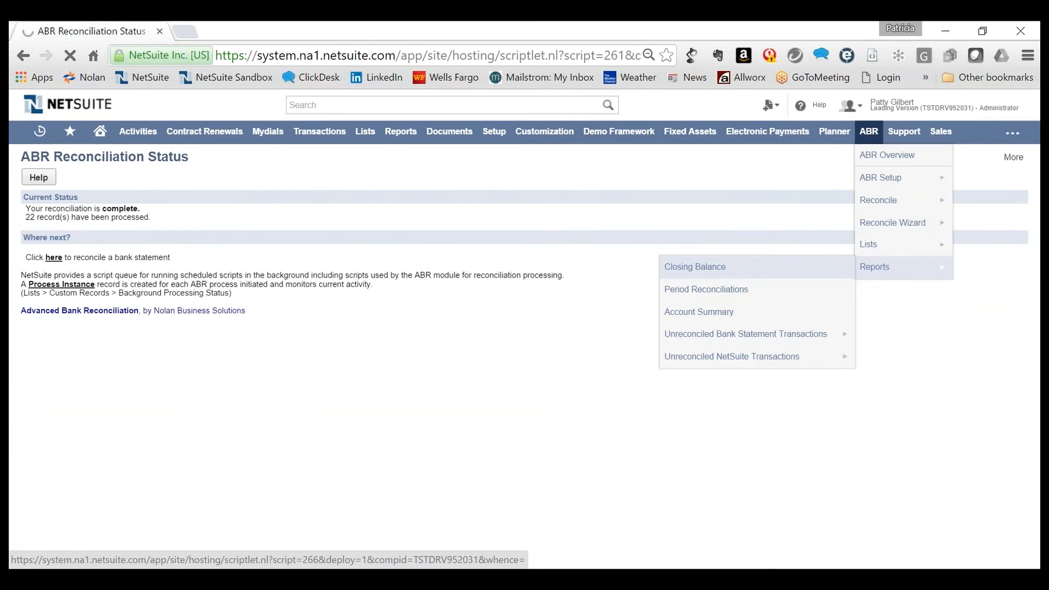
- Print the Closing Balance report for WF Demo 555516023 at statement date 11/30/2015
left_click(694, 266)
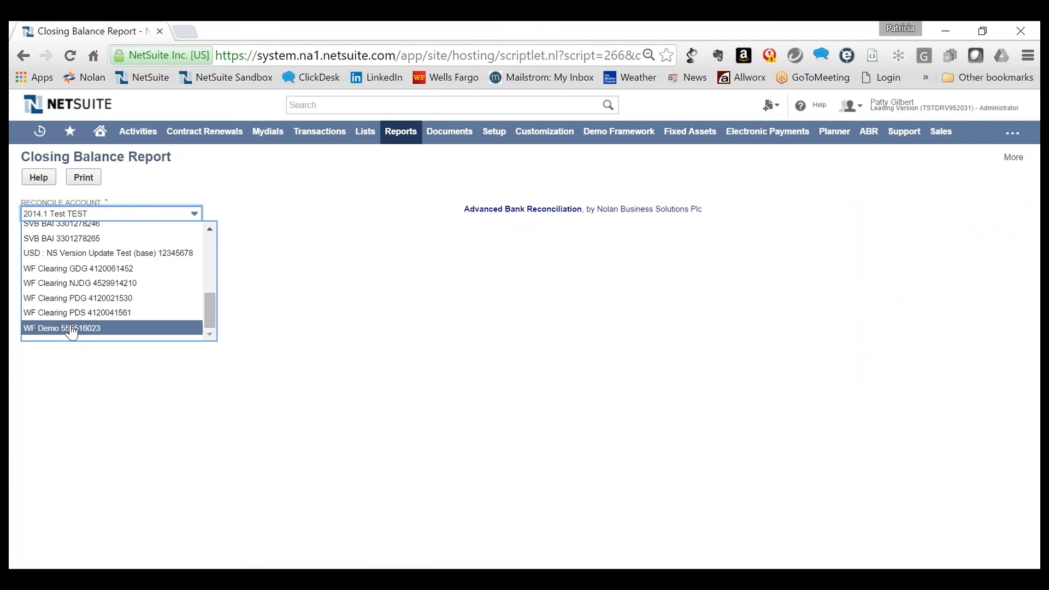
left_click(61, 328)
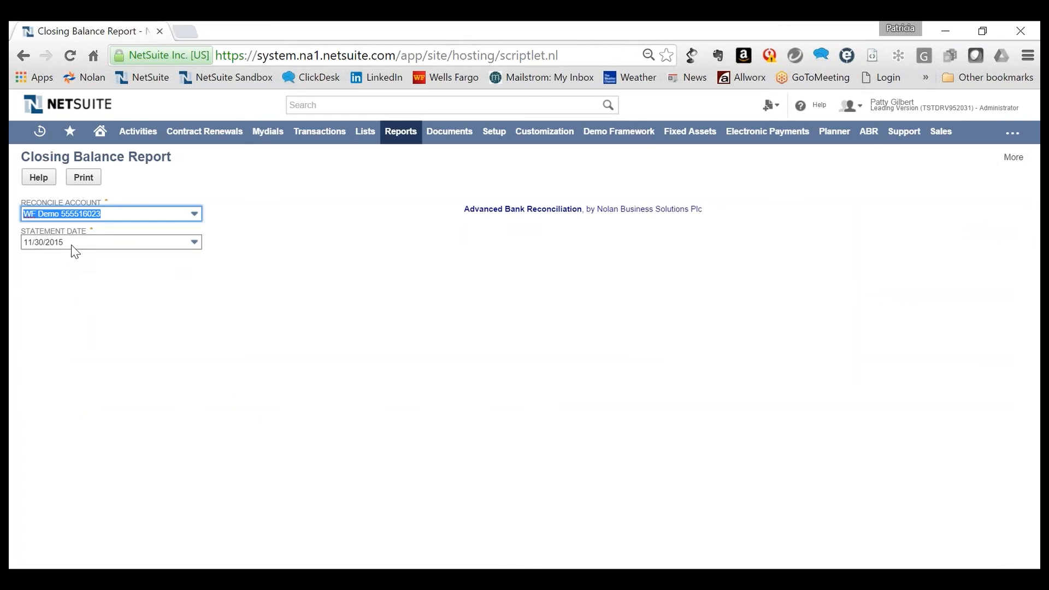
left_click(108, 241)
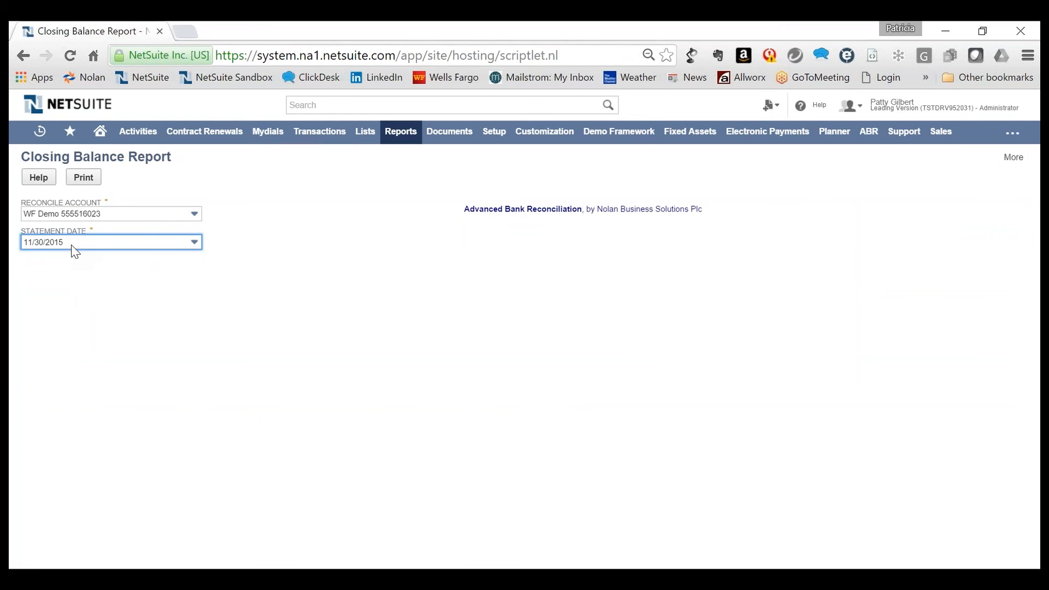
left_click(84, 177)
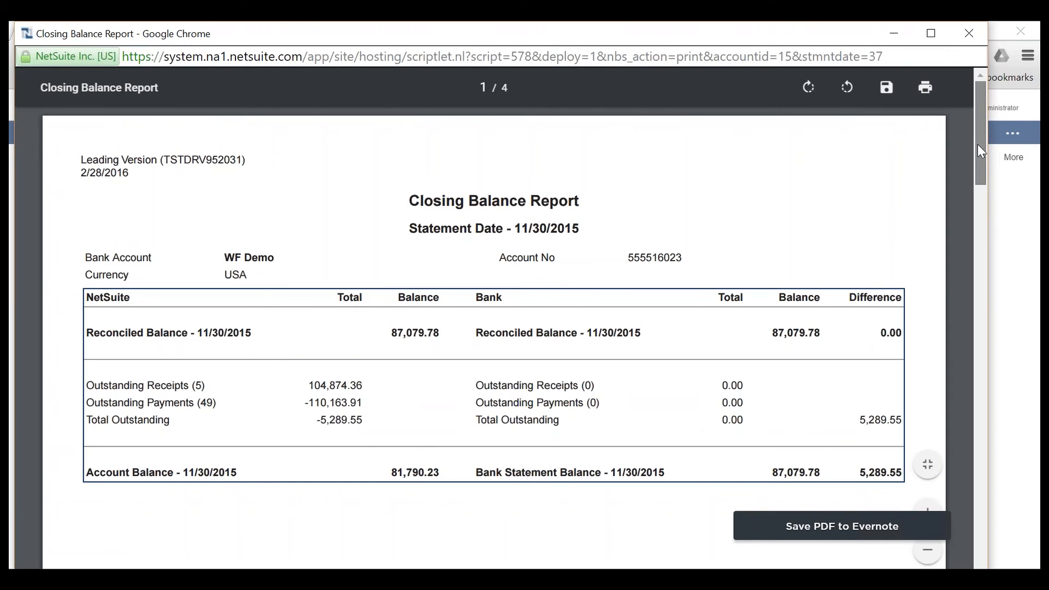
- Scroll the report preview to the Outstanding NetSuite Transactions pages (5 receipts, 49 payments)
scroll("down", 3)
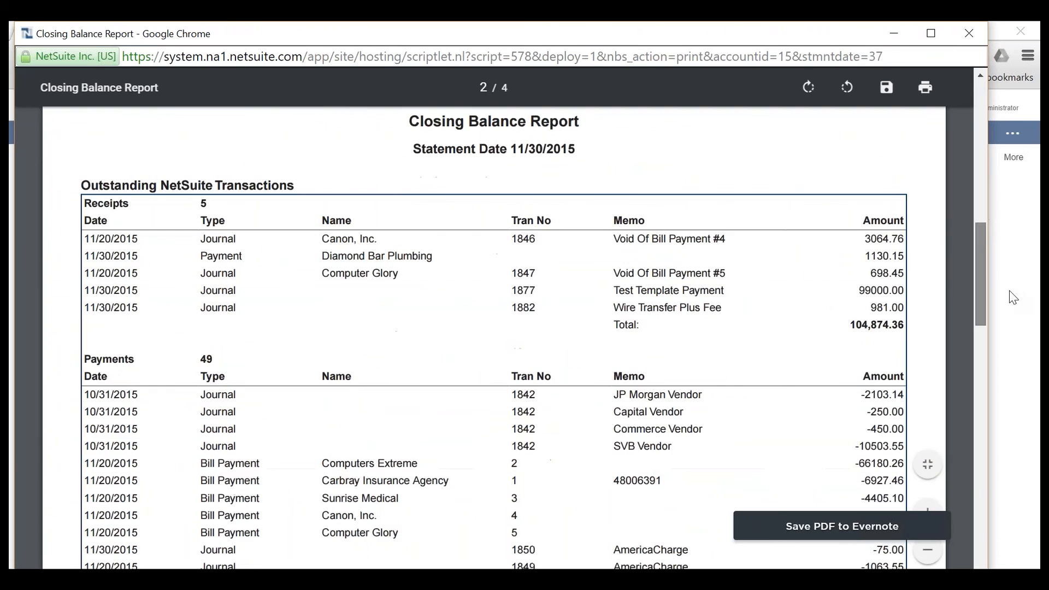
scroll("down", 3)
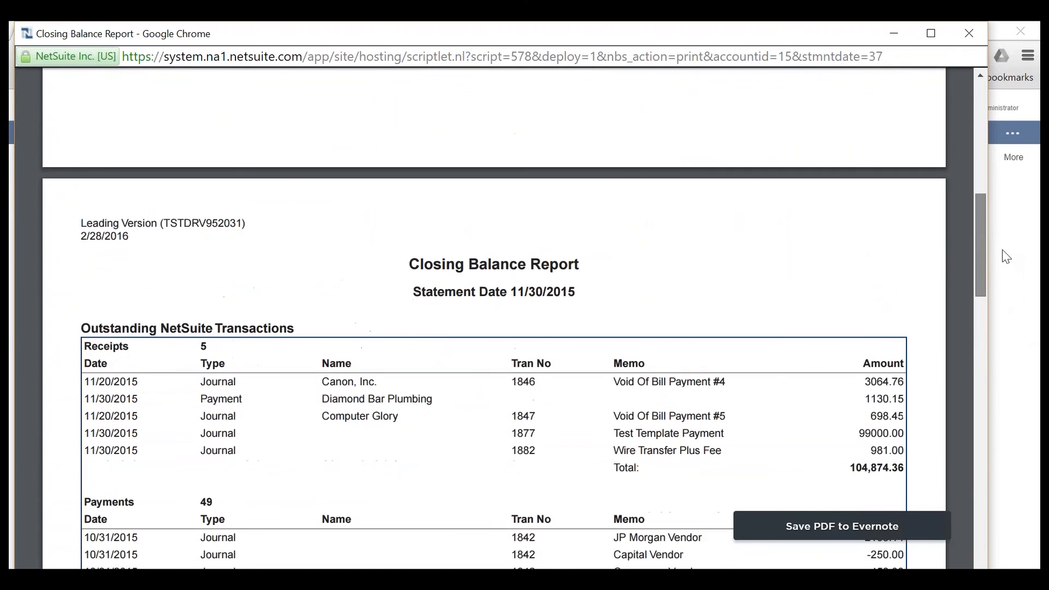